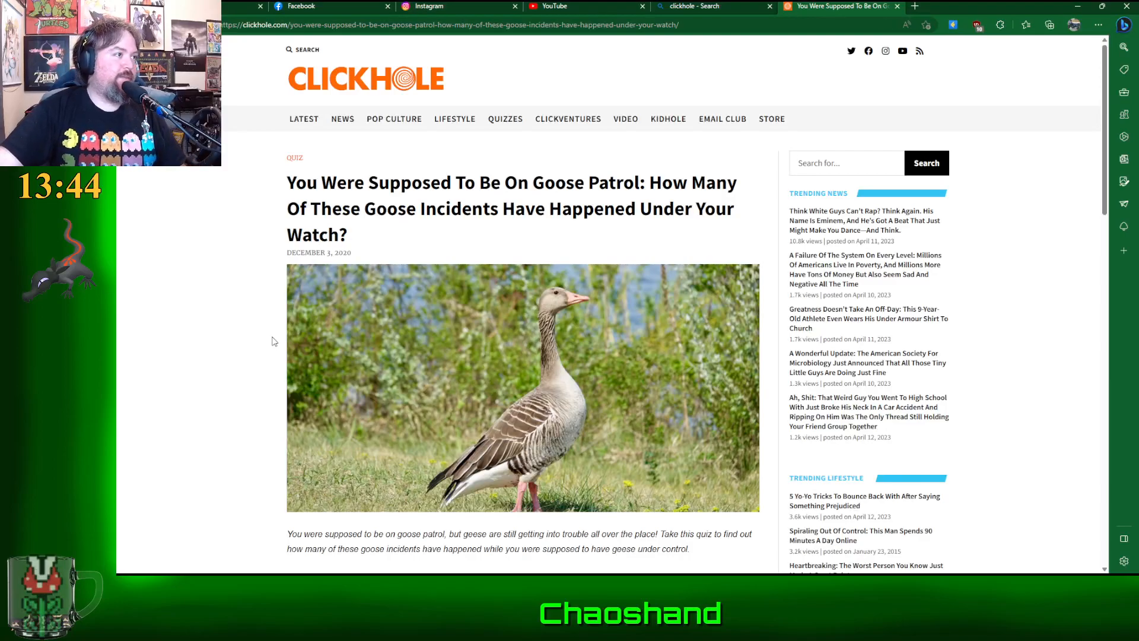
# Step: Scroll down to the goose incident checklist and check the funeral microphone incident
pyautogui.scroll(-3)
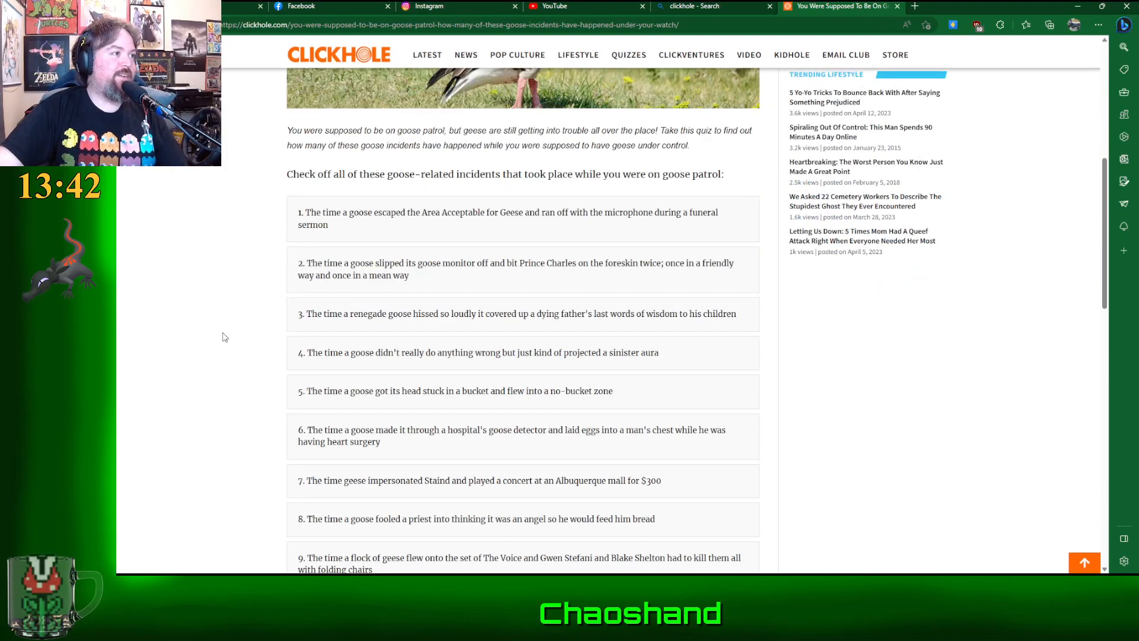
pyautogui.scroll(-3)
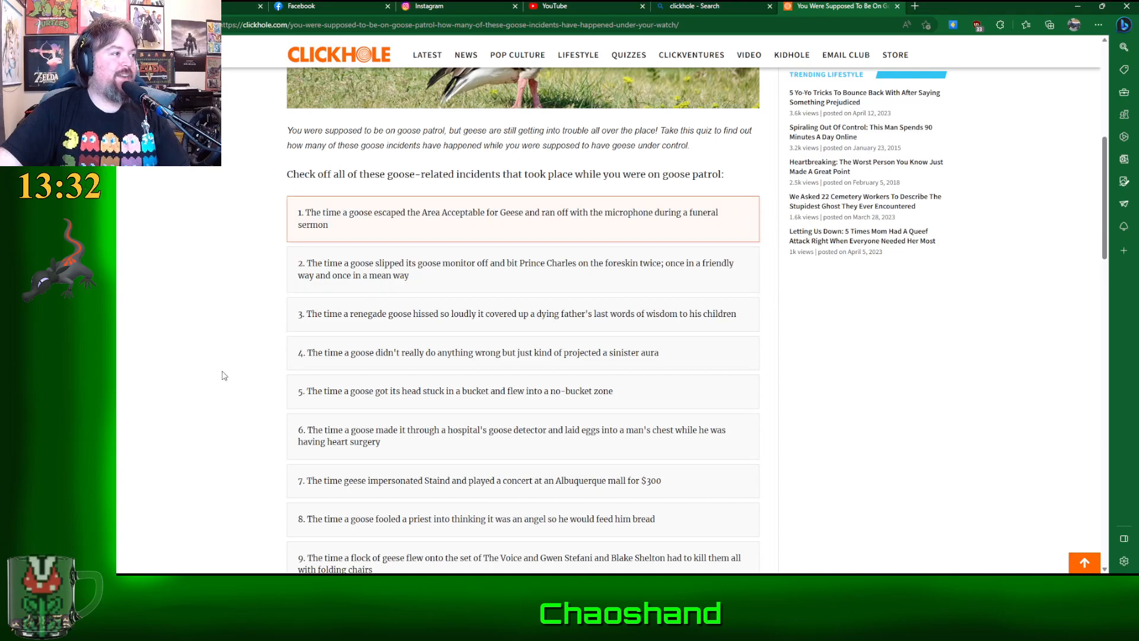
# Step: Scroll further down the checklist to reveal later incidents like the would-be lawyer goose
pyautogui.scroll(-3)
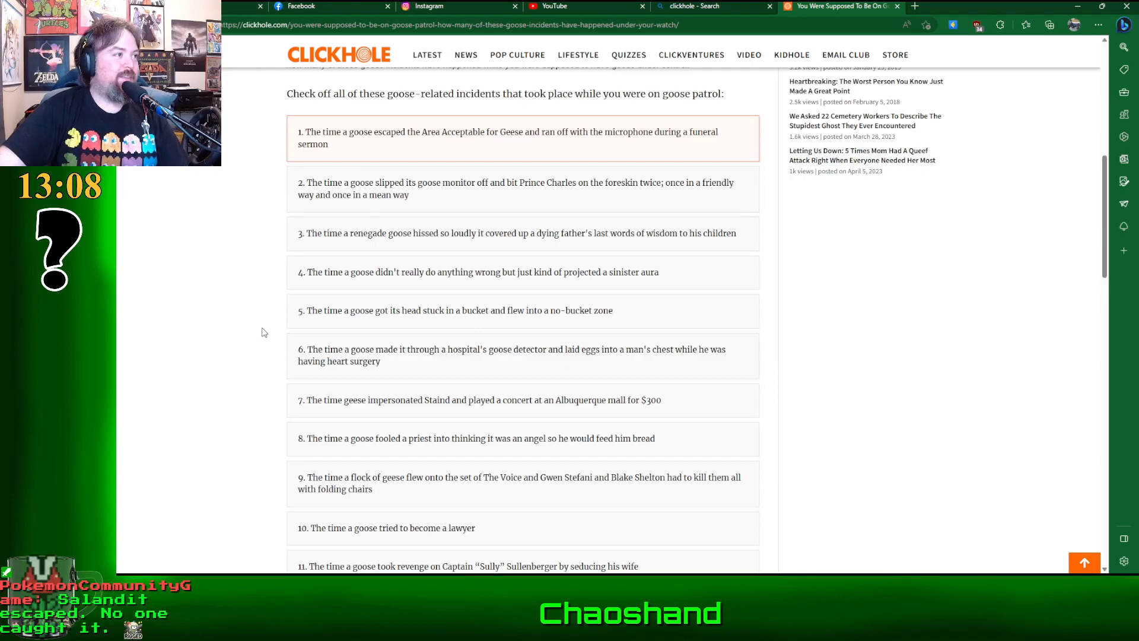
pyautogui.moveTo(861, 341)
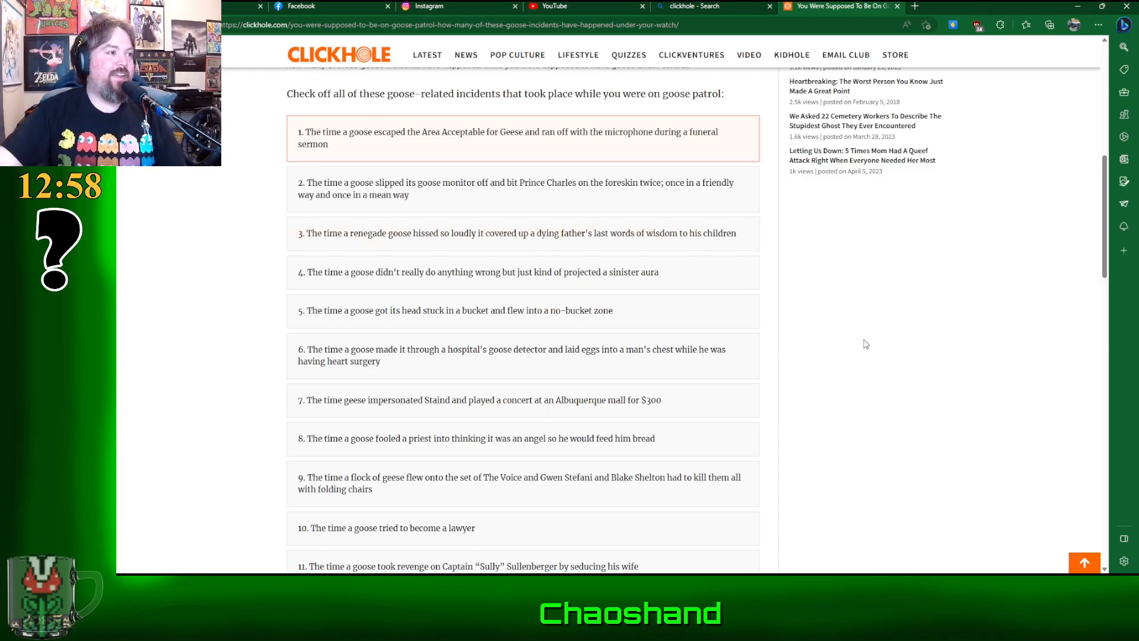
pyautogui.moveTo(266, 265)
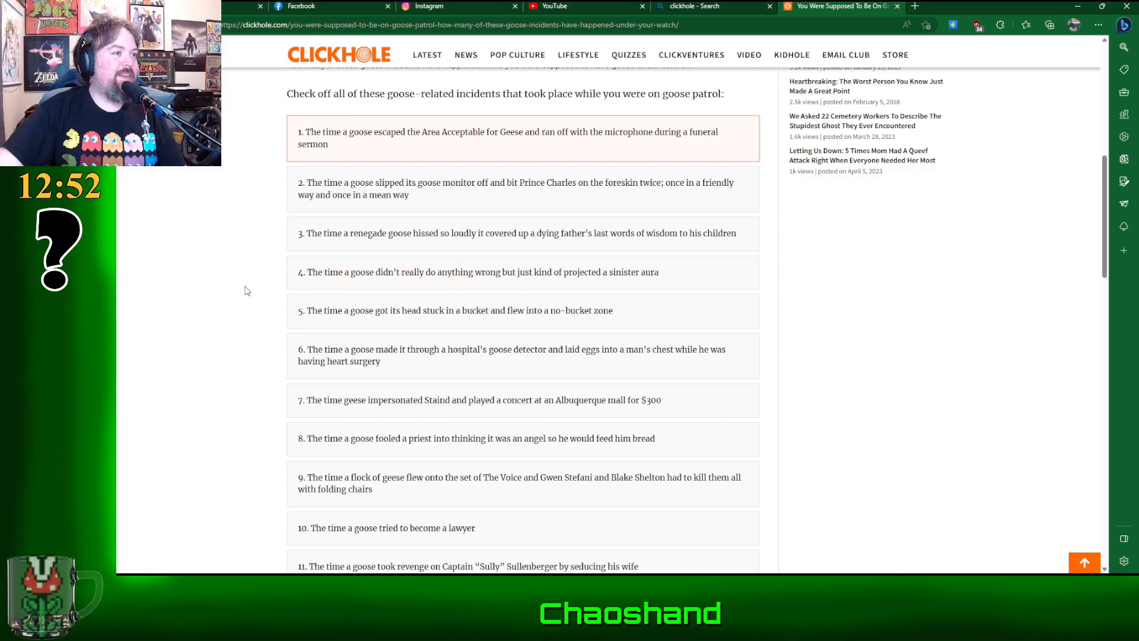
pyautogui.moveTo(225, 292)
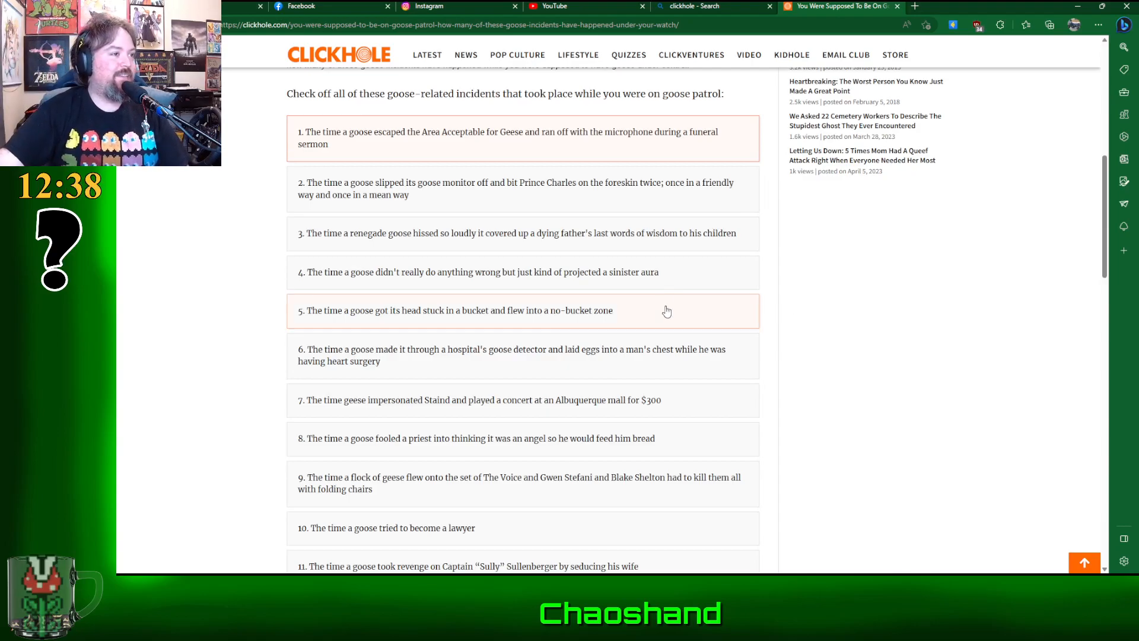
pyautogui.moveTo(603, 243)
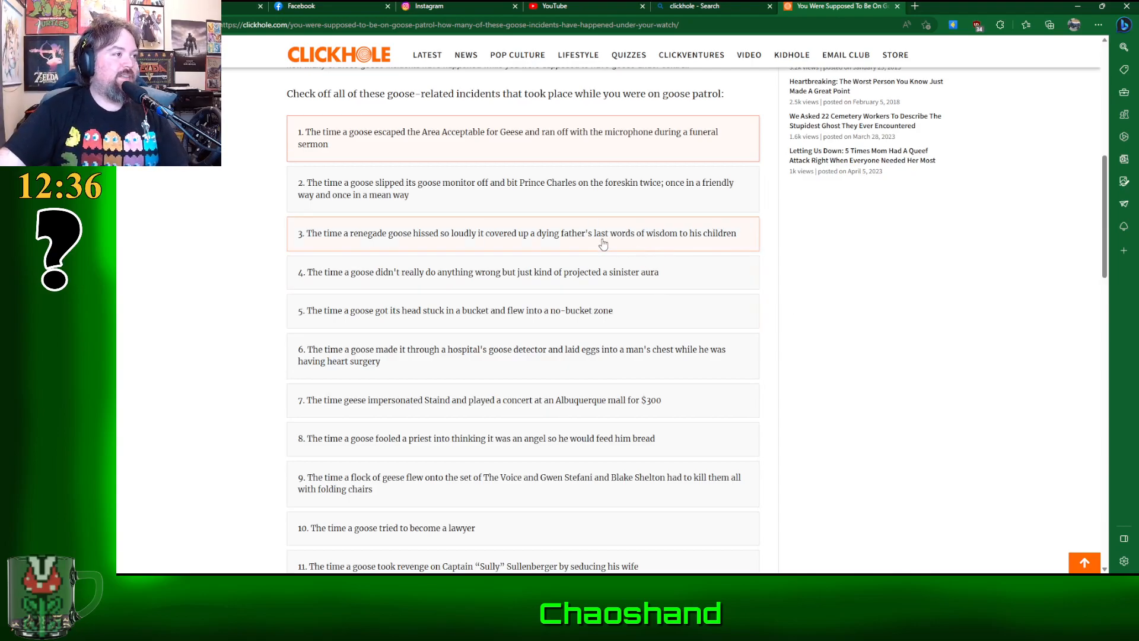
pyautogui.moveTo(691, 248)
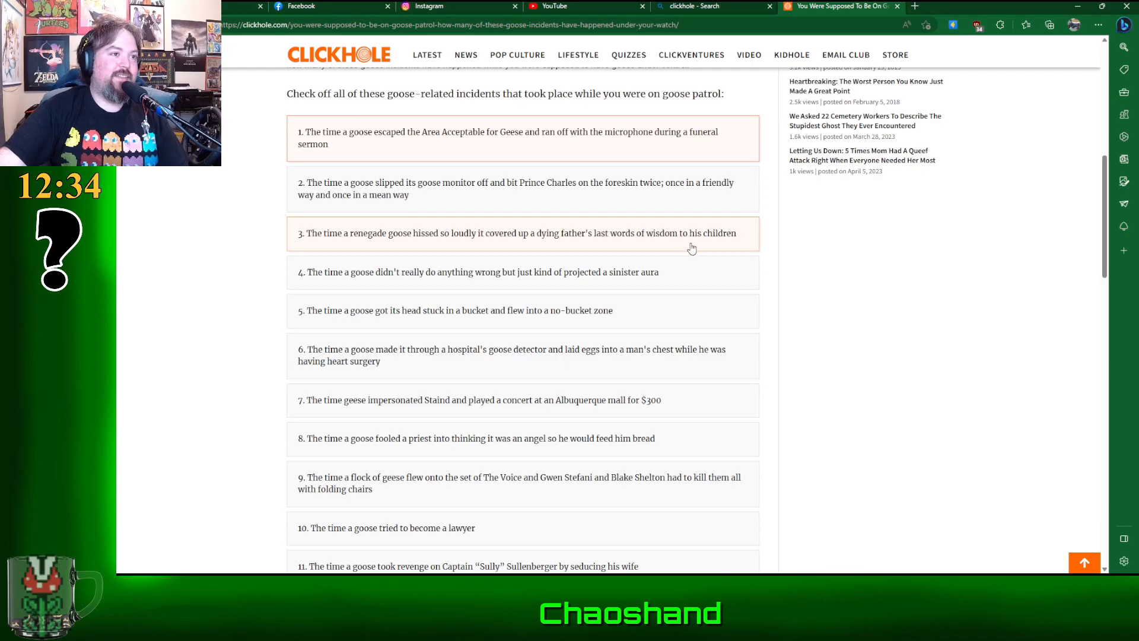
pyautogui.moveTo(705, 242)
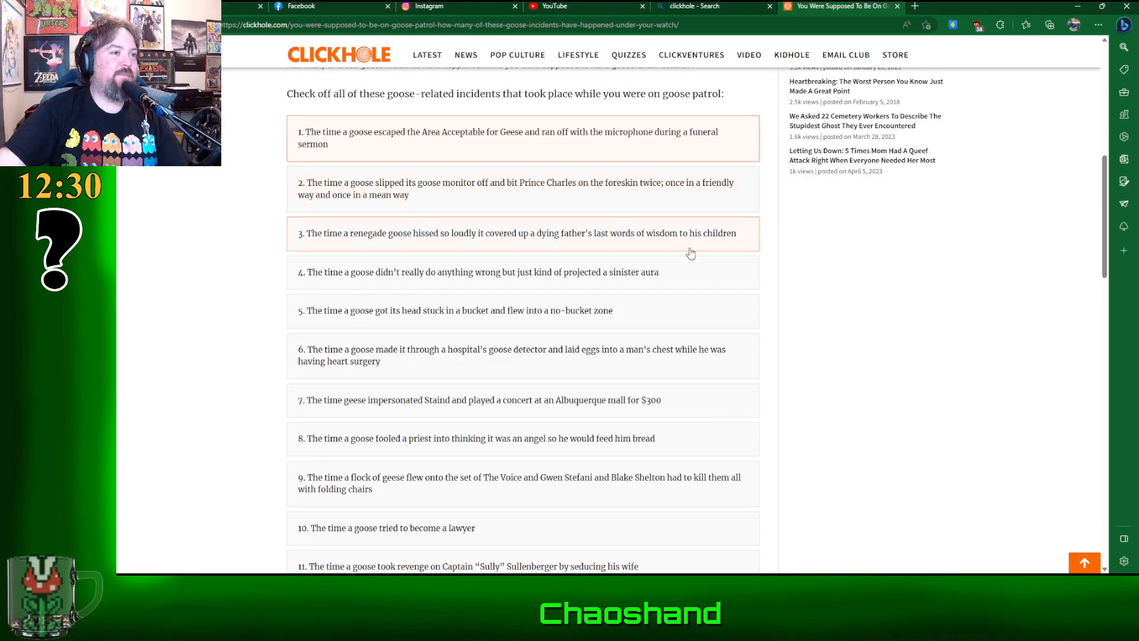
pyautogui.moveTo(528, 189)
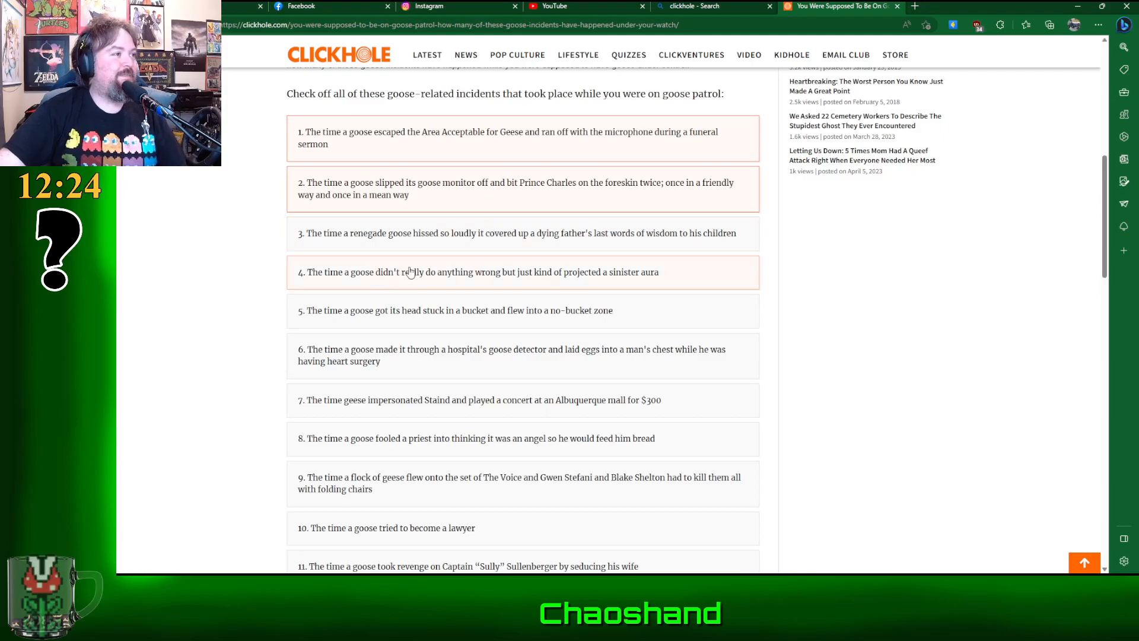
pyautogui.moveTo(506, 245)
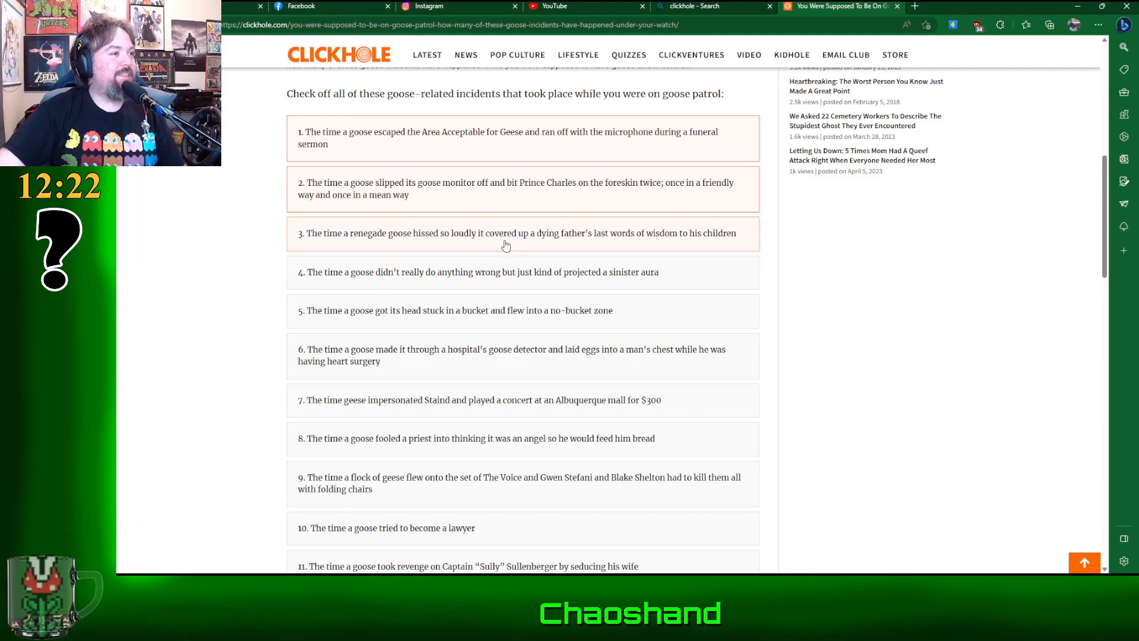
pyautogui.moveTo(653, 240)
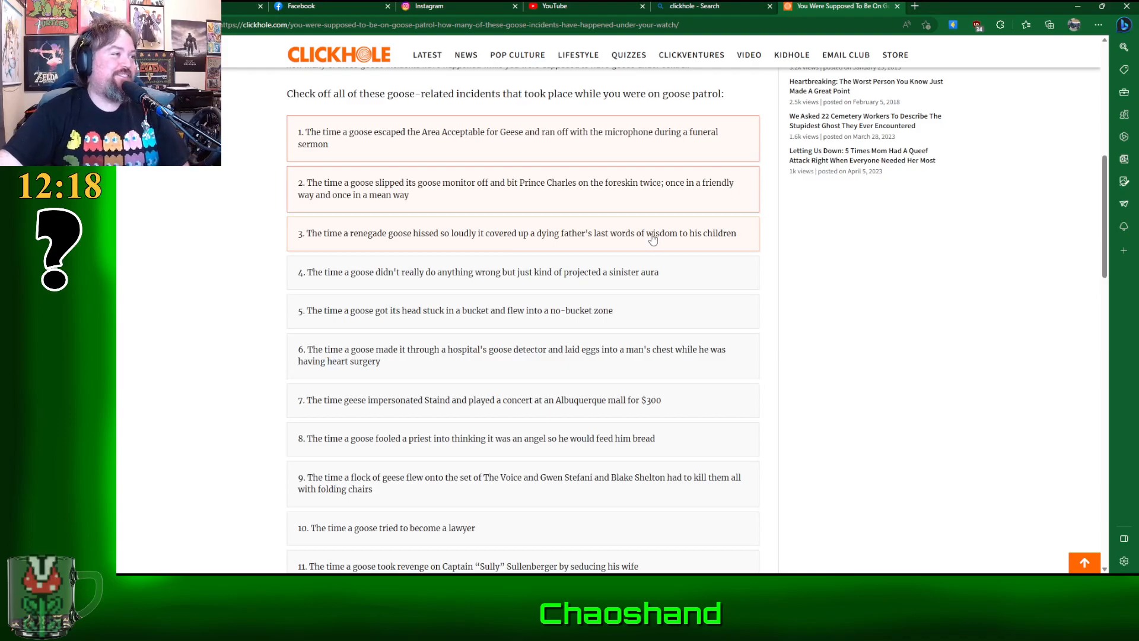
pyautogui.moveTo(578, 282)
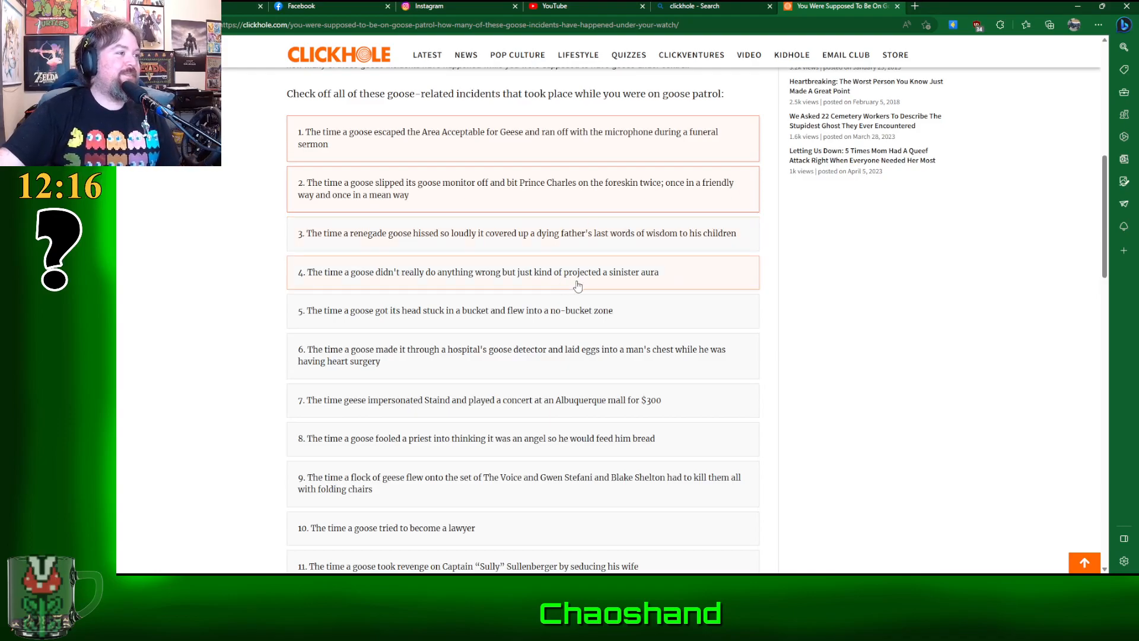
pyautogui.moveTo(697, 288)
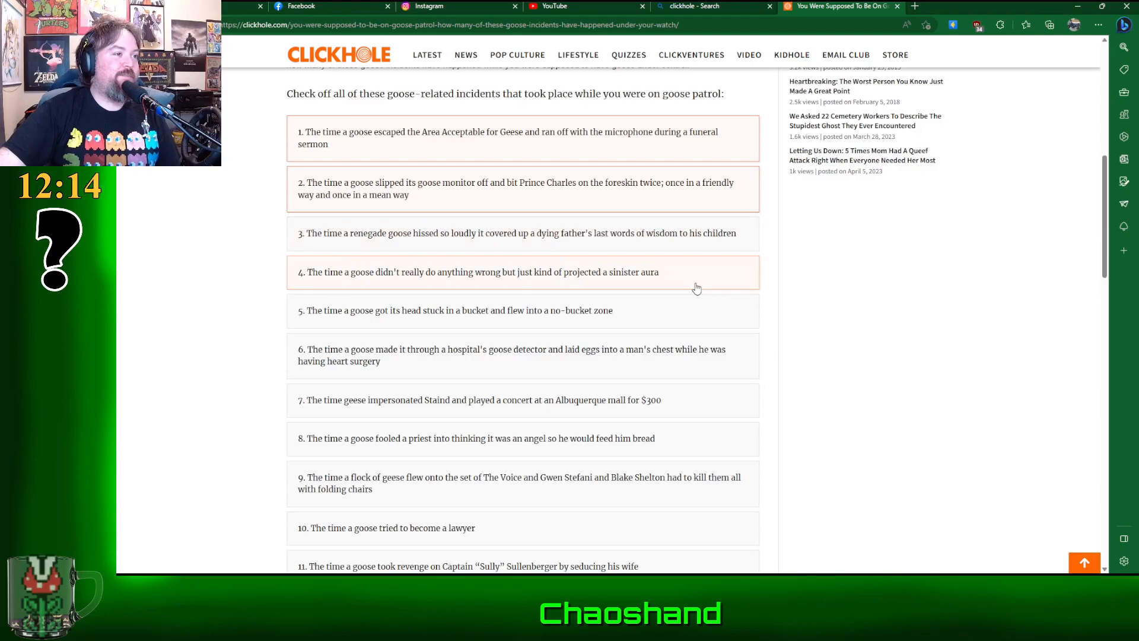
pyautogui.moveTo(461, 320)
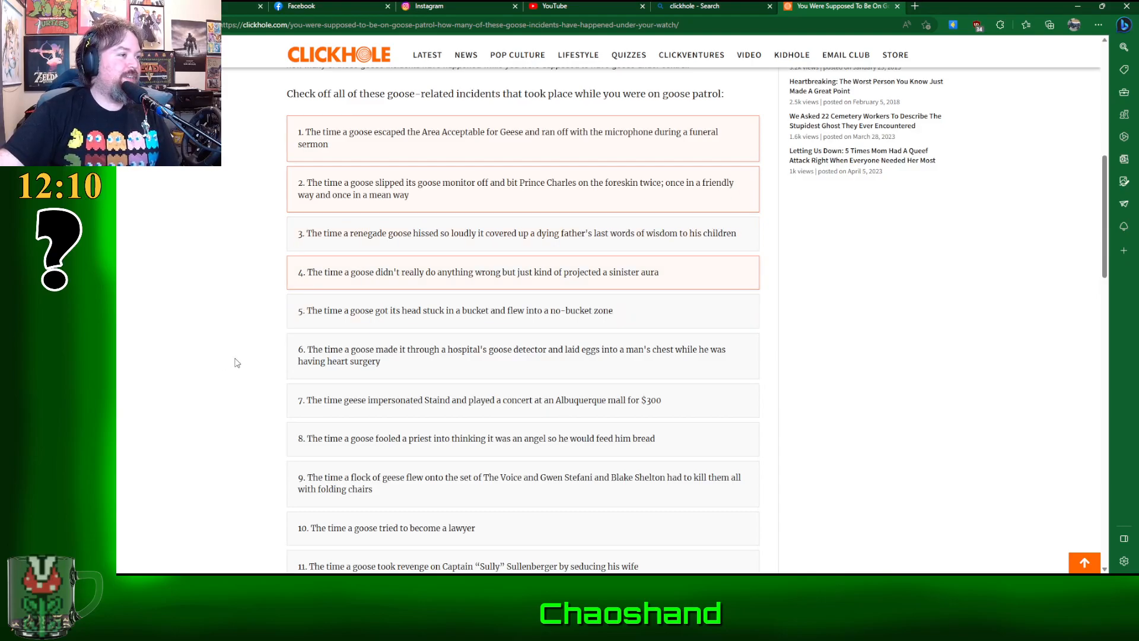
pyautogui.moveTo(633, 314)
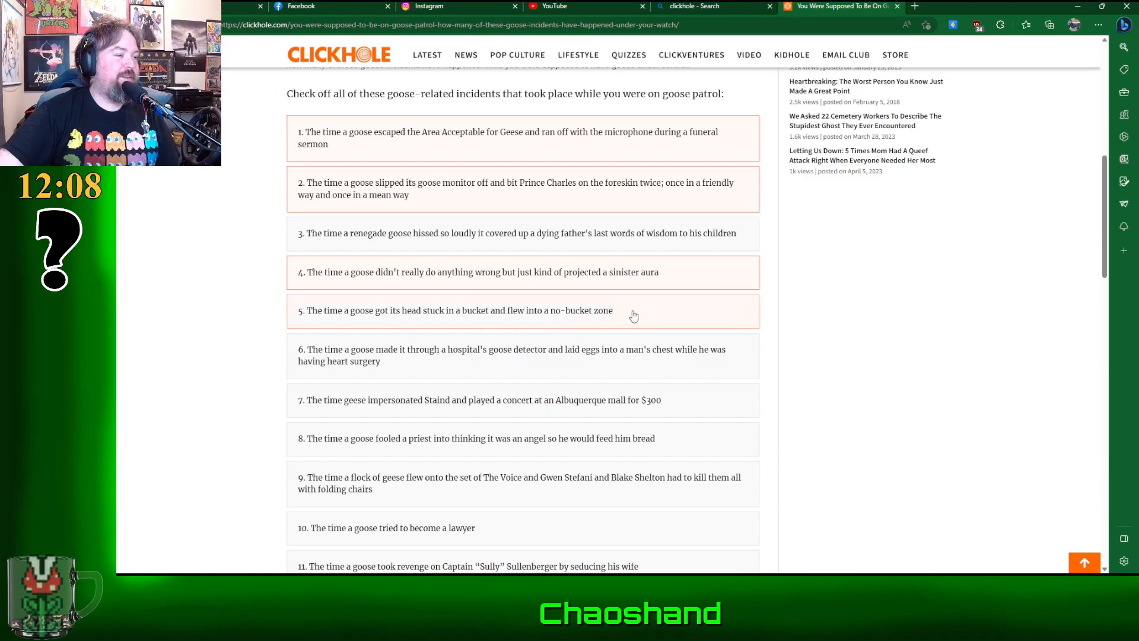
# Step: Scroll down the checklist to the Sully Sullenberger and Proud Boys incidents (11 and 12)
pyautogui.scroll(-3)
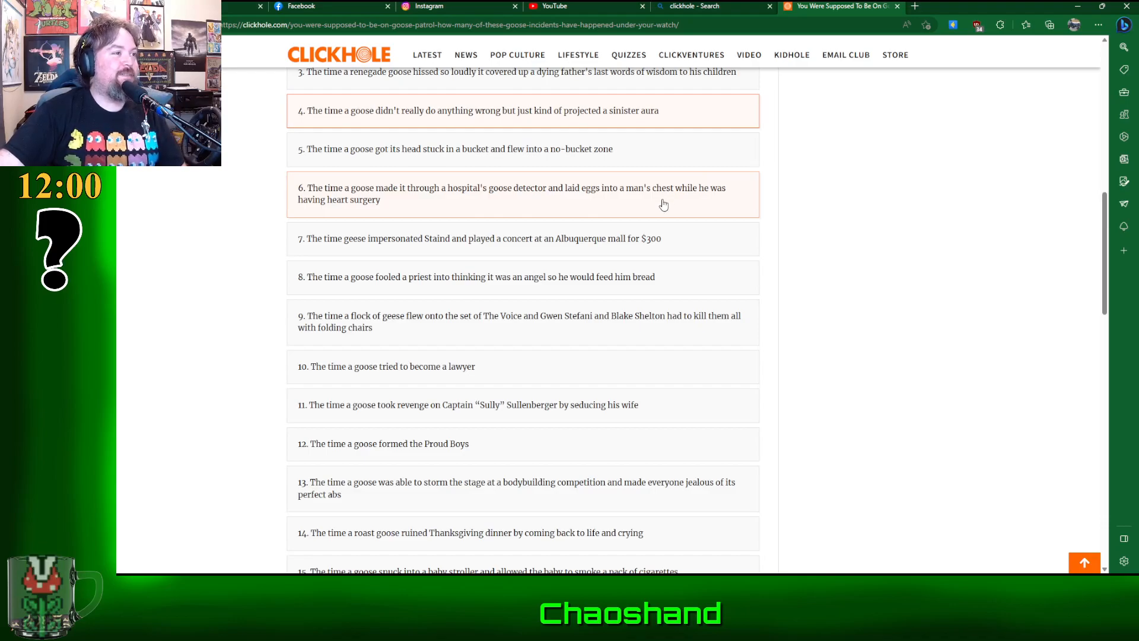
pyautogui.moveTo(556, 246)
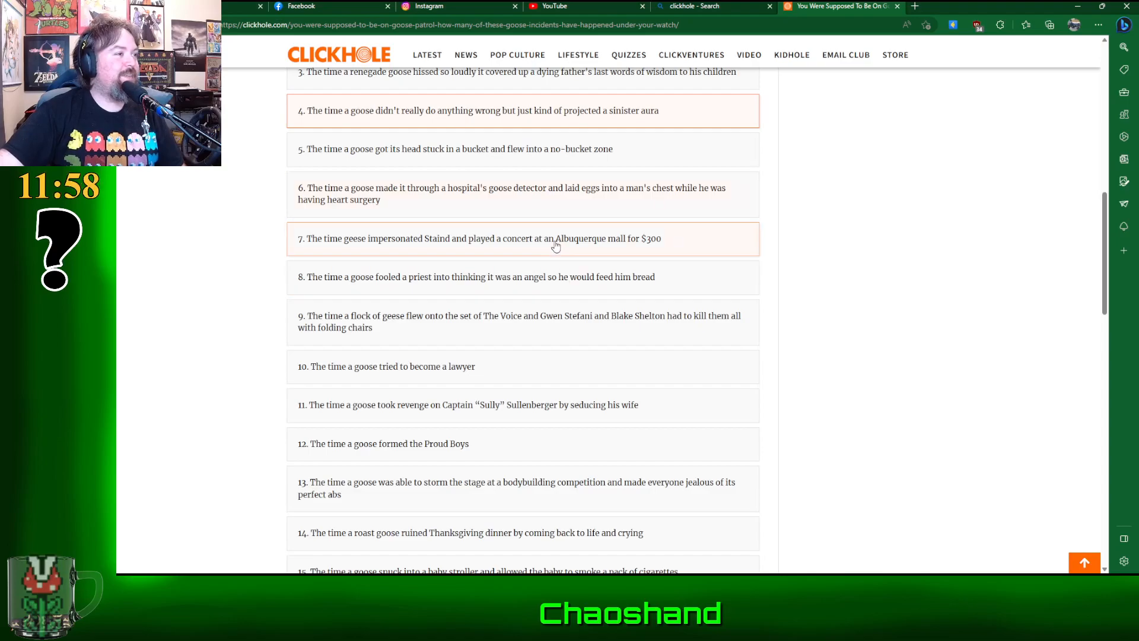
pyautogui.moveTo(715, 248)
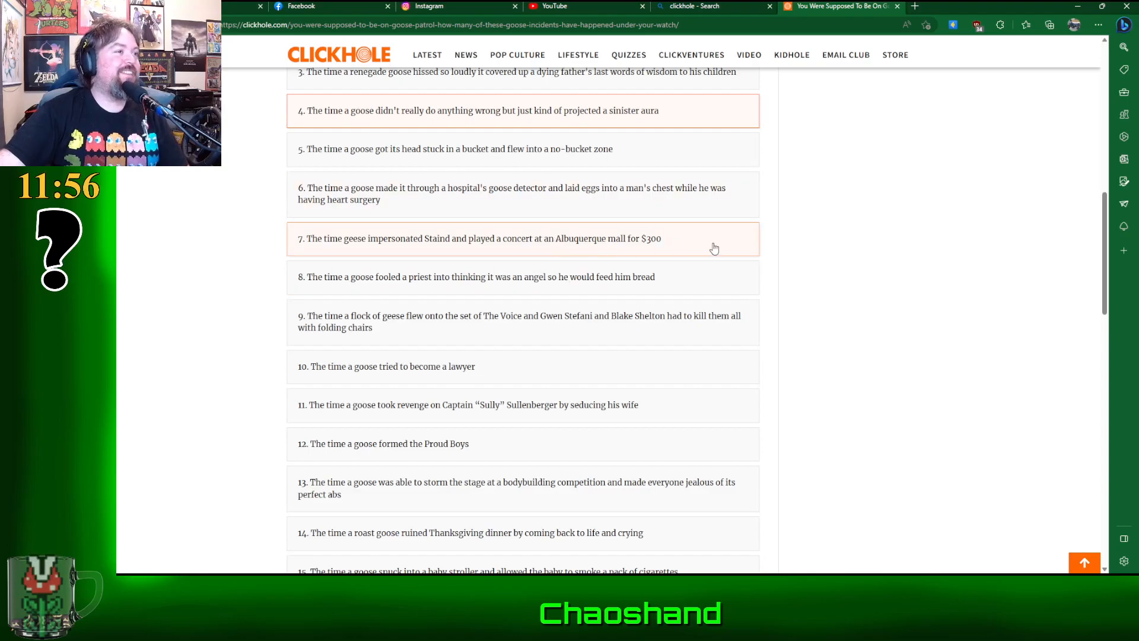
pyautogui.moveTo(681, 248)
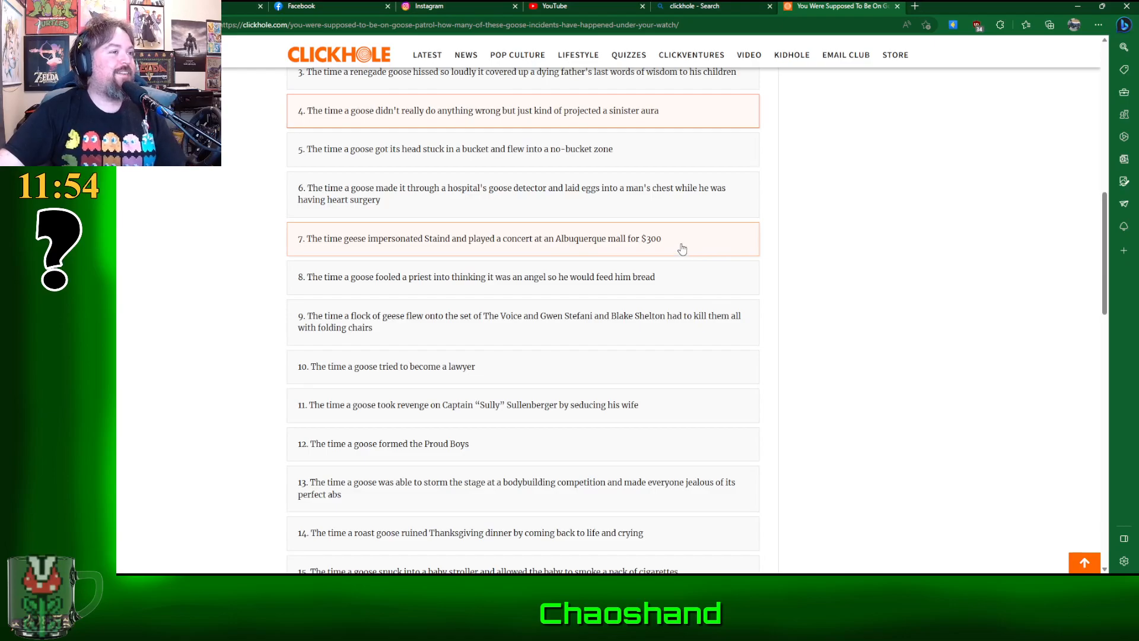
pyautogui.moveTo(308, 331)
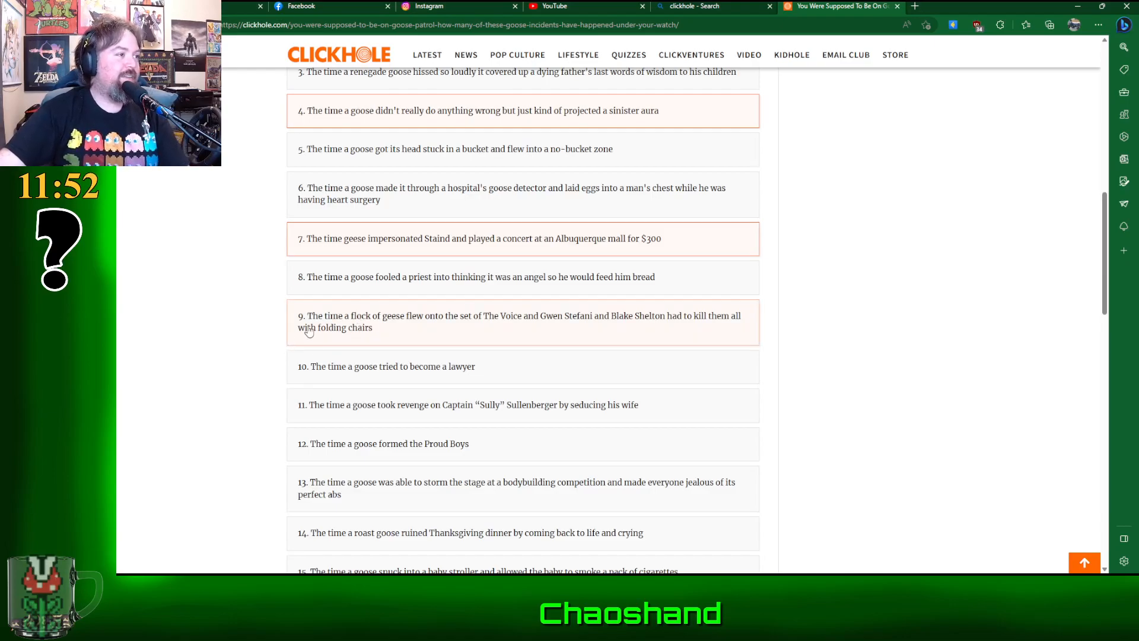
pyautogui.moveTo(337, 291)
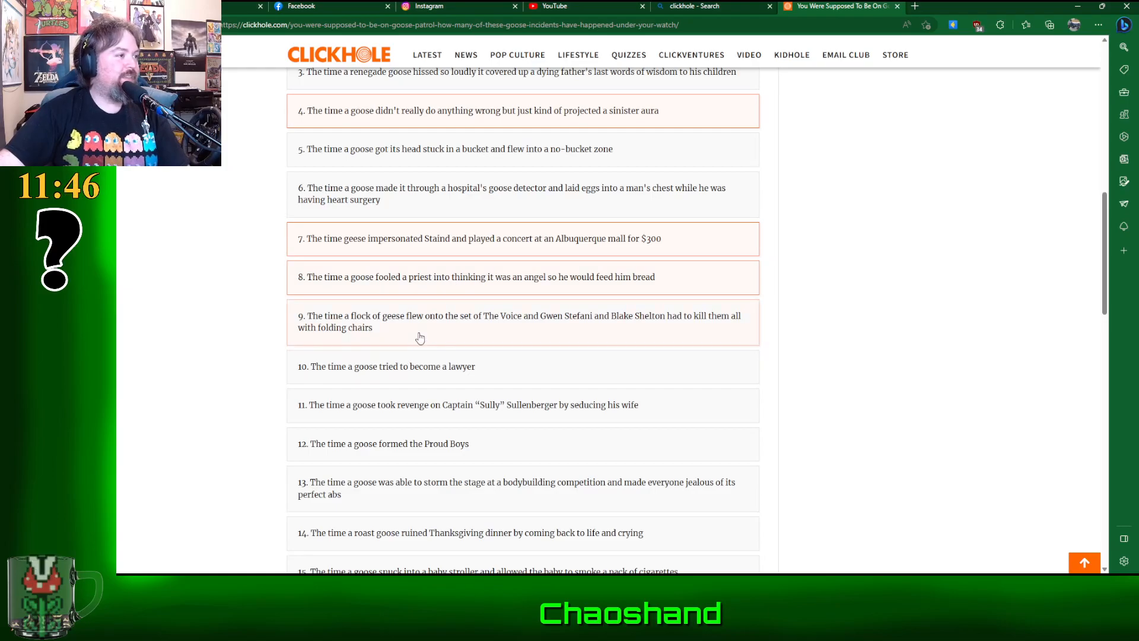
pyautogui.moveTo(562, 334)
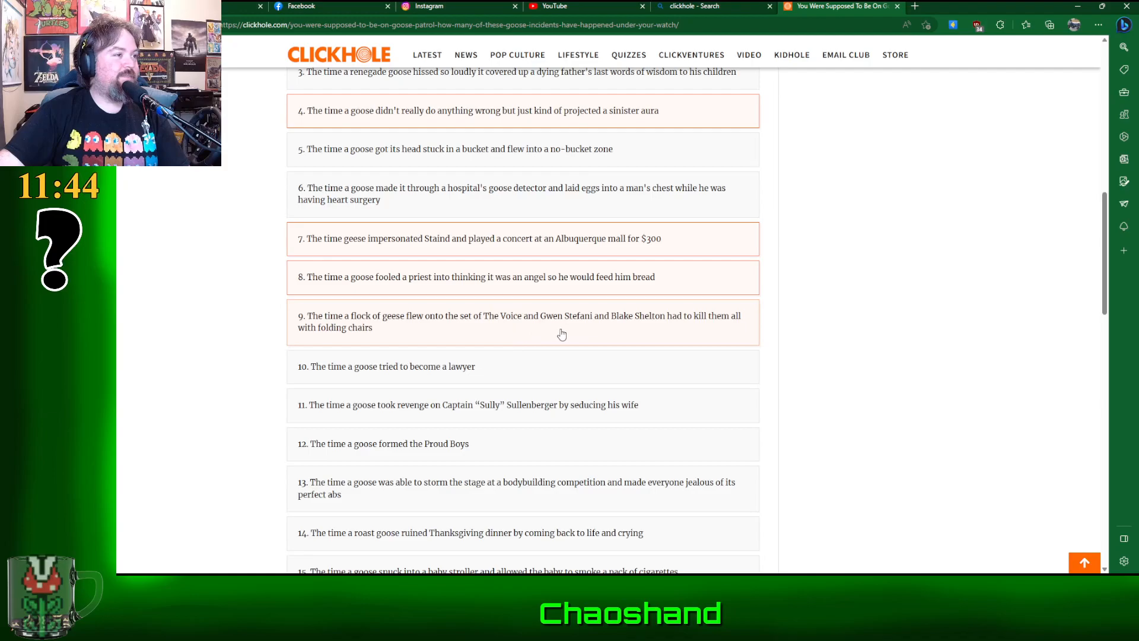
pyautogui.moveTo(734, 334)
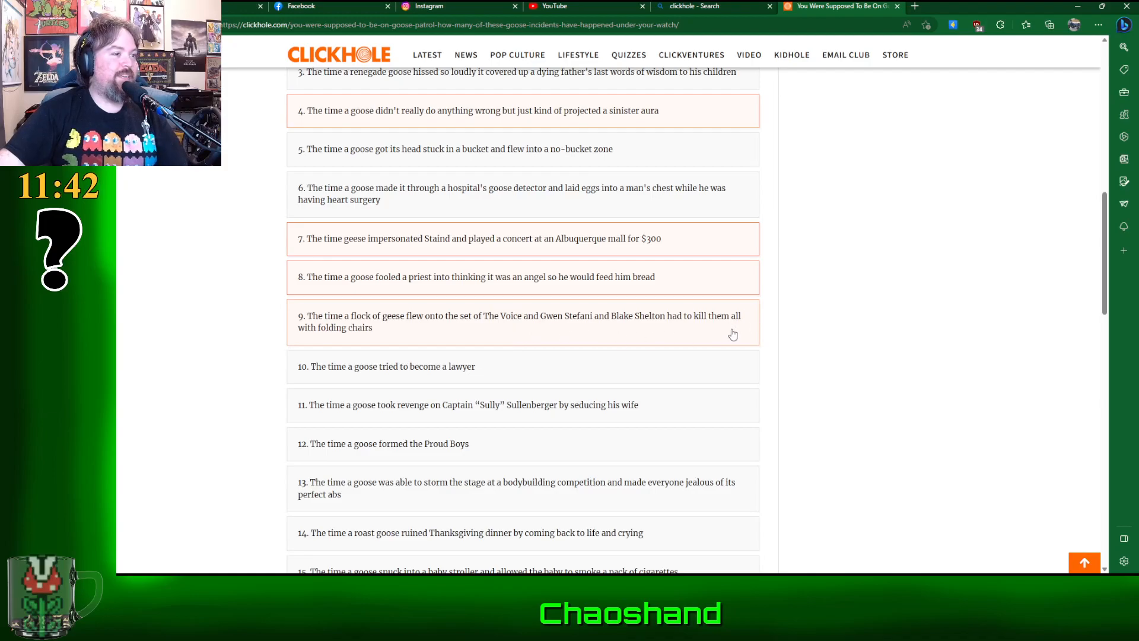
pyautogui.moveTo(573, 334)
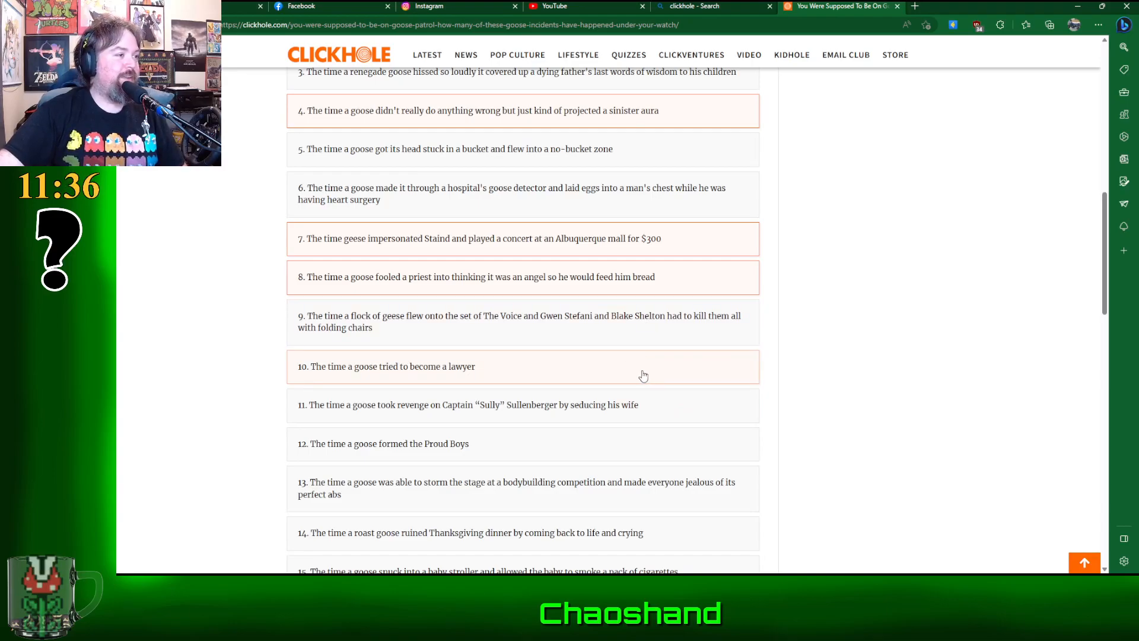
pyautogui.scroll(-3)
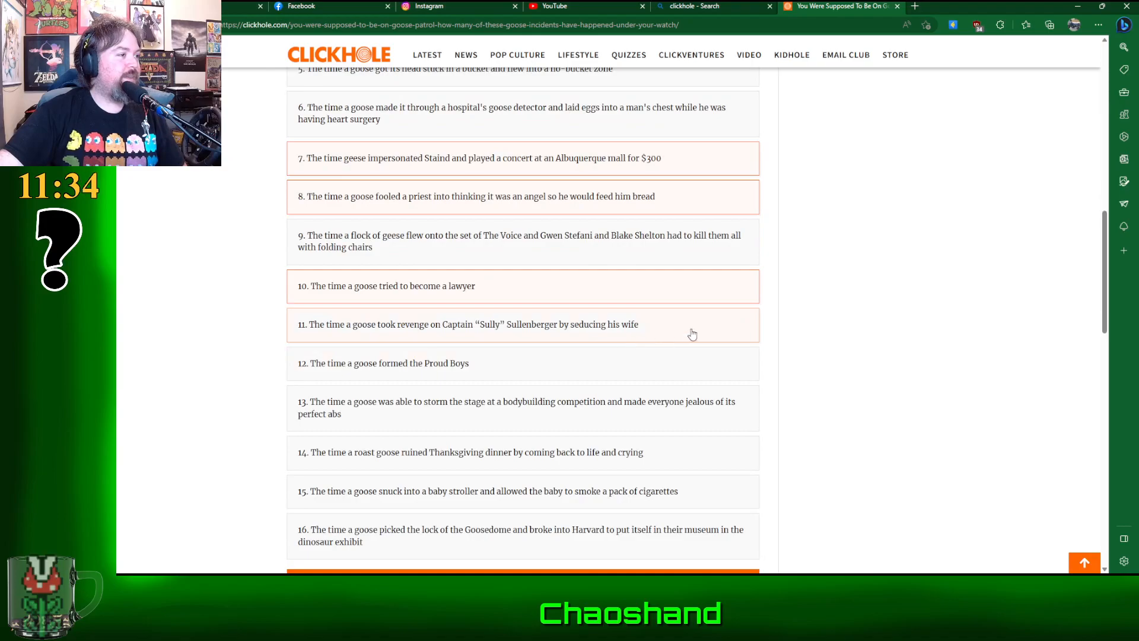
pyautogui.moveTo(701, 333)
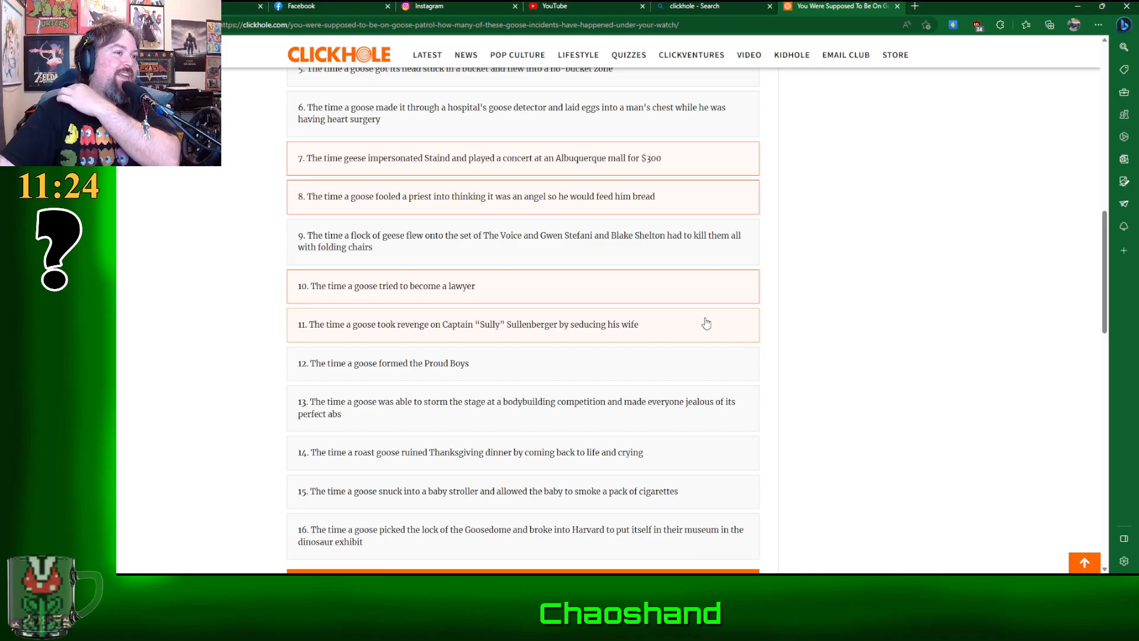
pyautogui.moveTo(683, 329)
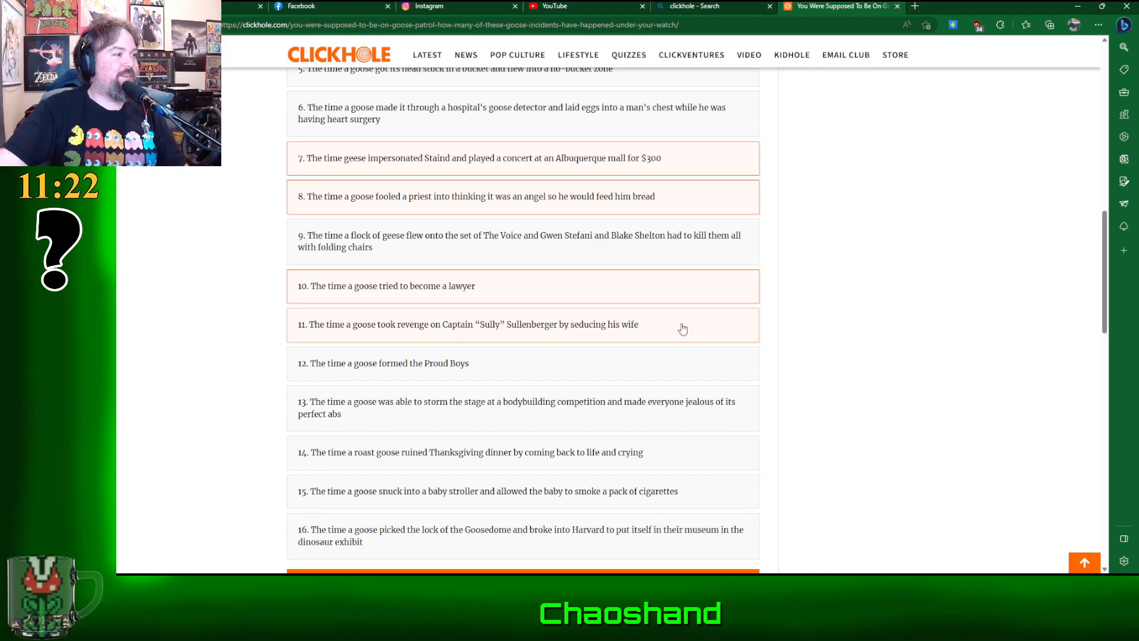
pyautogui.moveTo(676, 333)
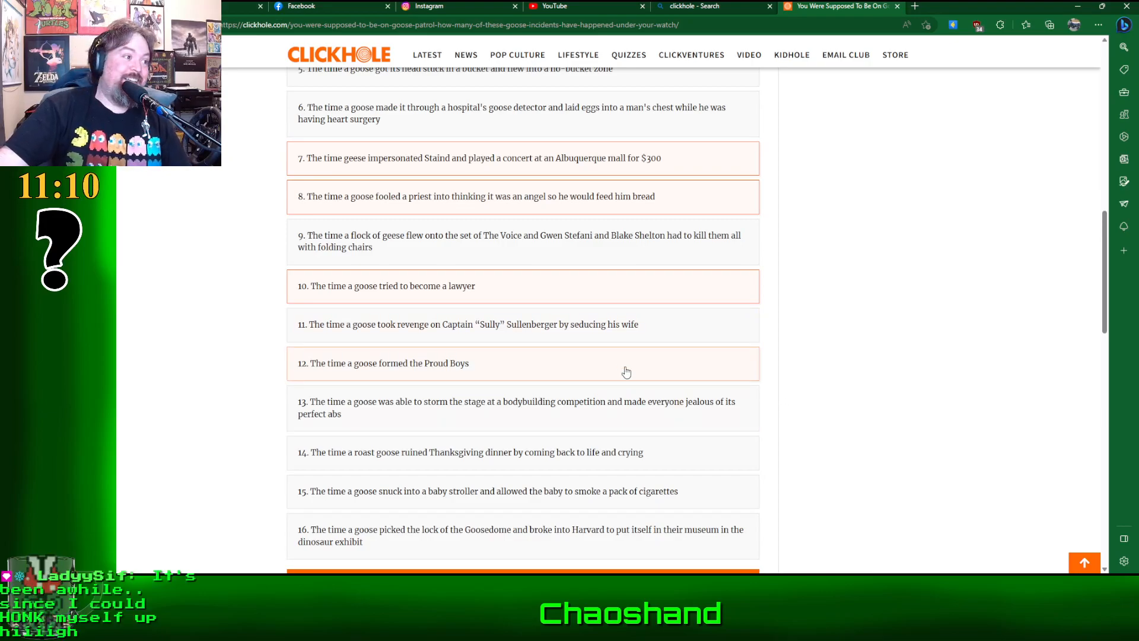
pyautogui.moveTo(645, 369)
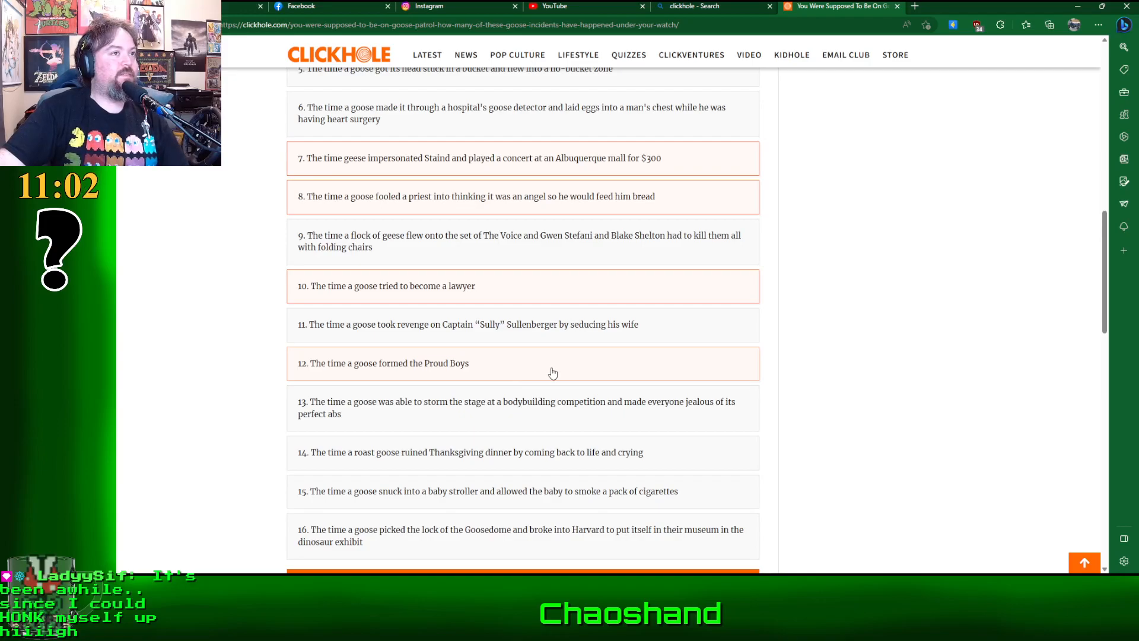
pyautogui.moveTo(550, 374)
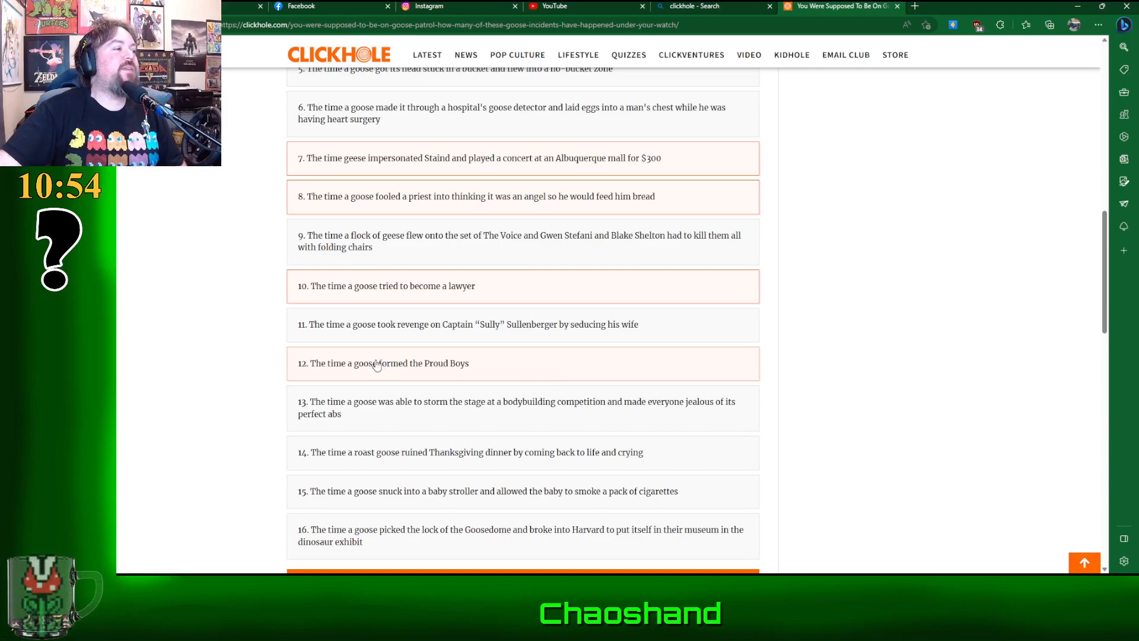
pyautogui.moveTo(515, 369)
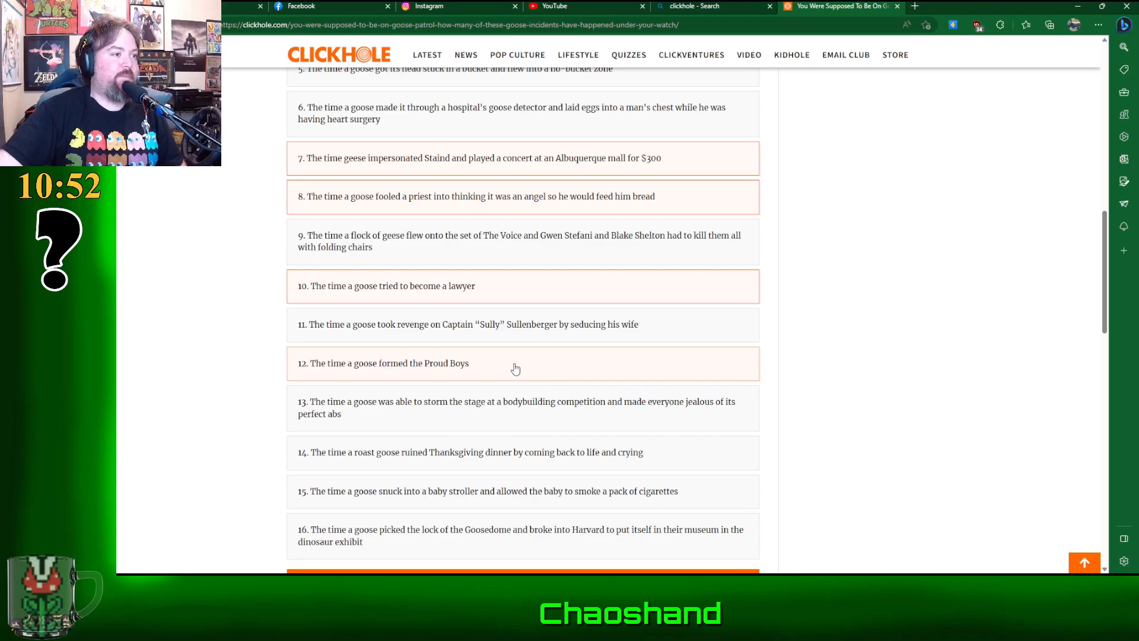
# Step: Scroll down to goose incidents 13–16, including the bodybuilding-stage incident
pyautogui.scroll(-3)
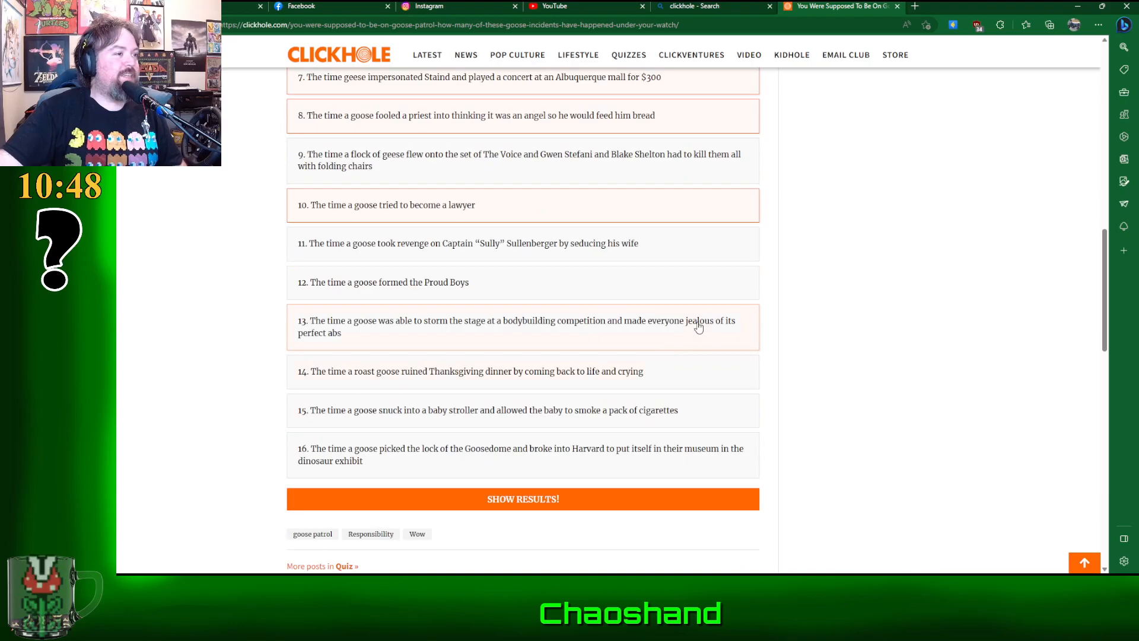
pyautogui.moveTo(703, 343)
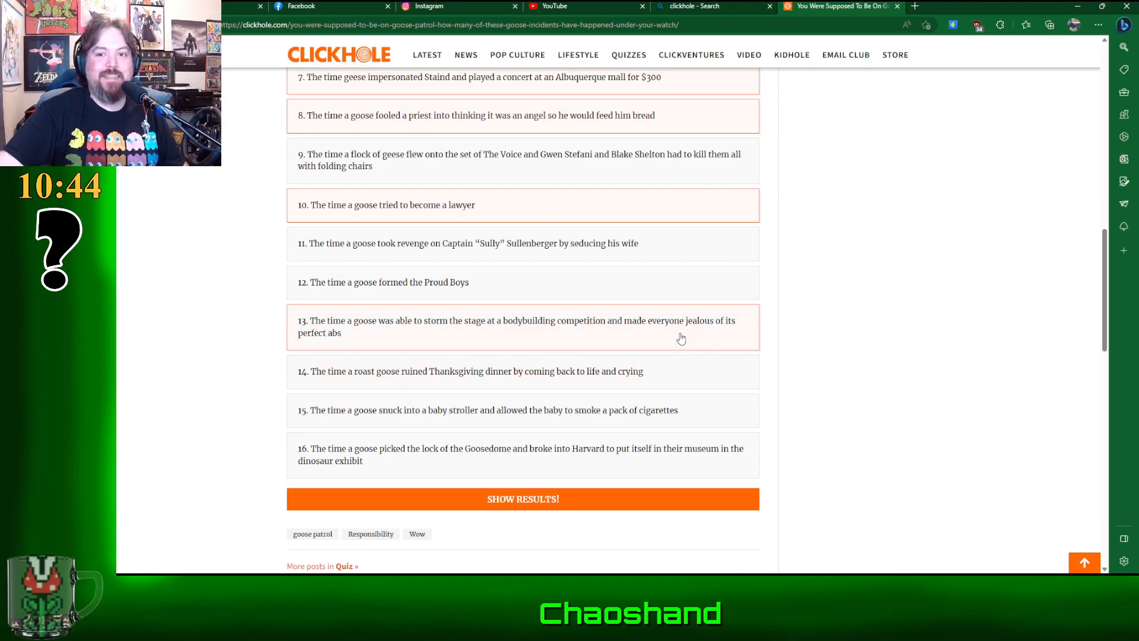
pyautogui.moveTo(489, 356)
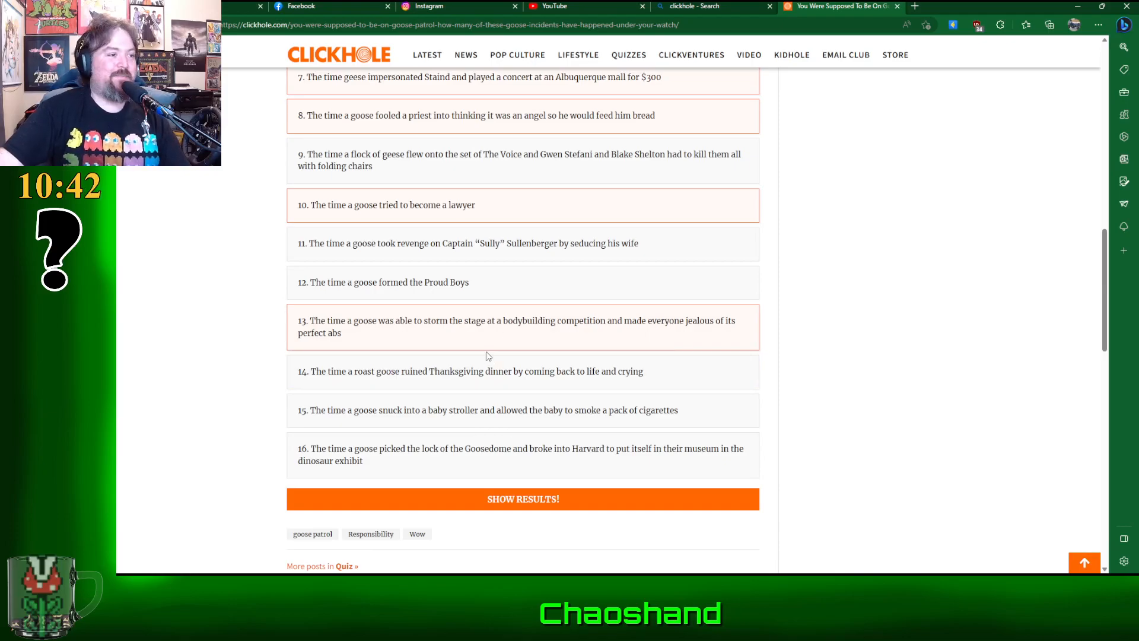
pyautogui.scroll(-3)
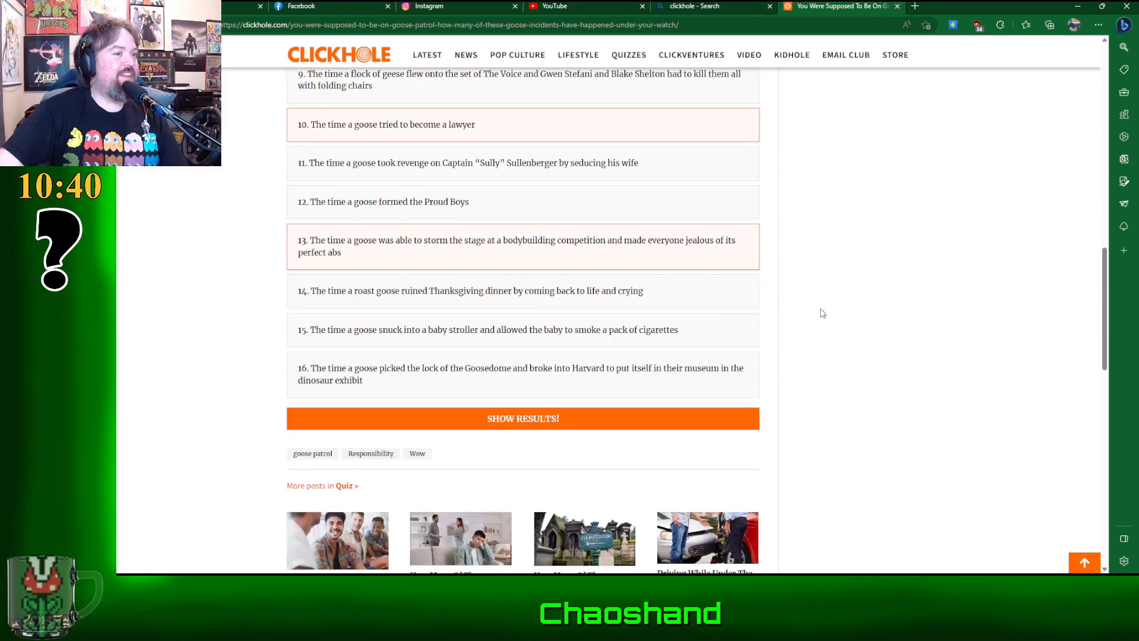
pyautogui.moveTo(817, 297)
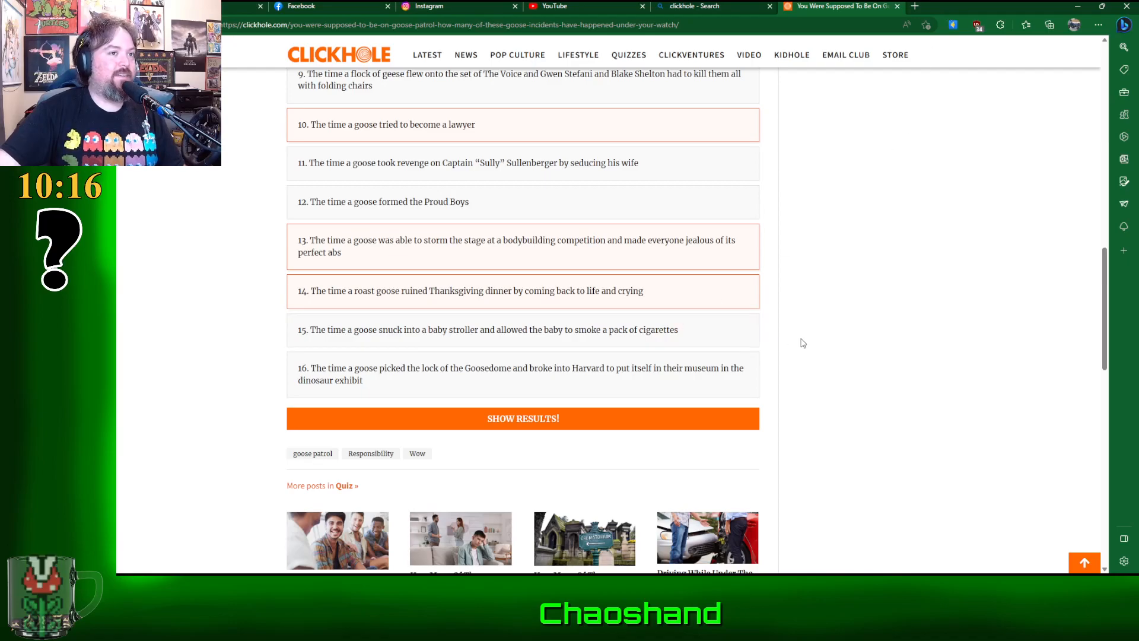
pyautogui.moveTo(791, 343)
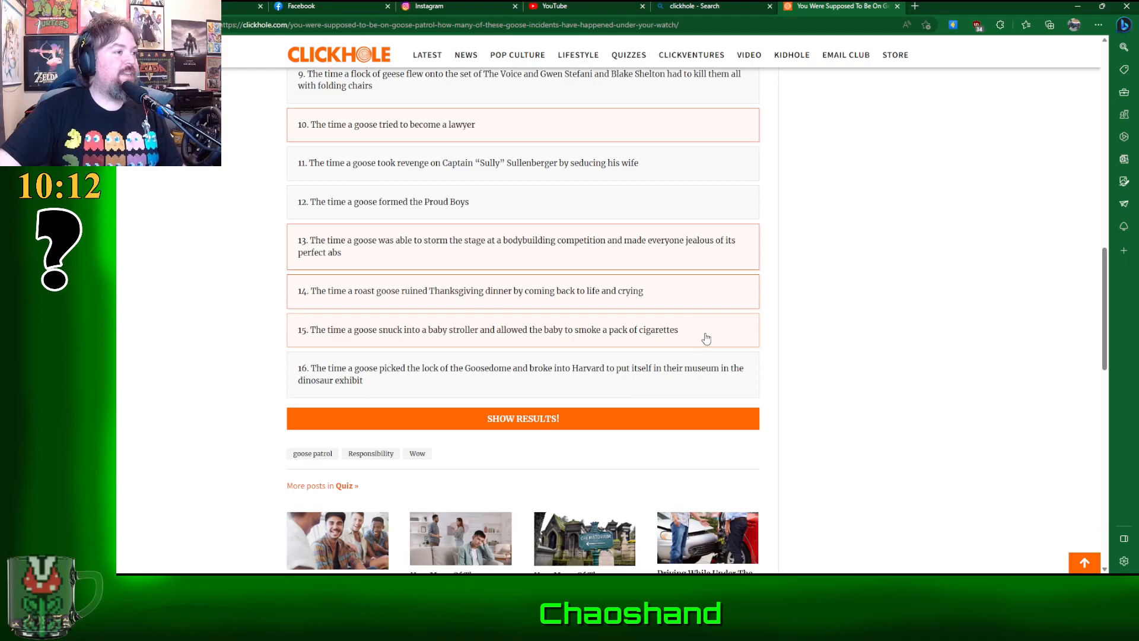
pyautogui.moveTo(731, 339)
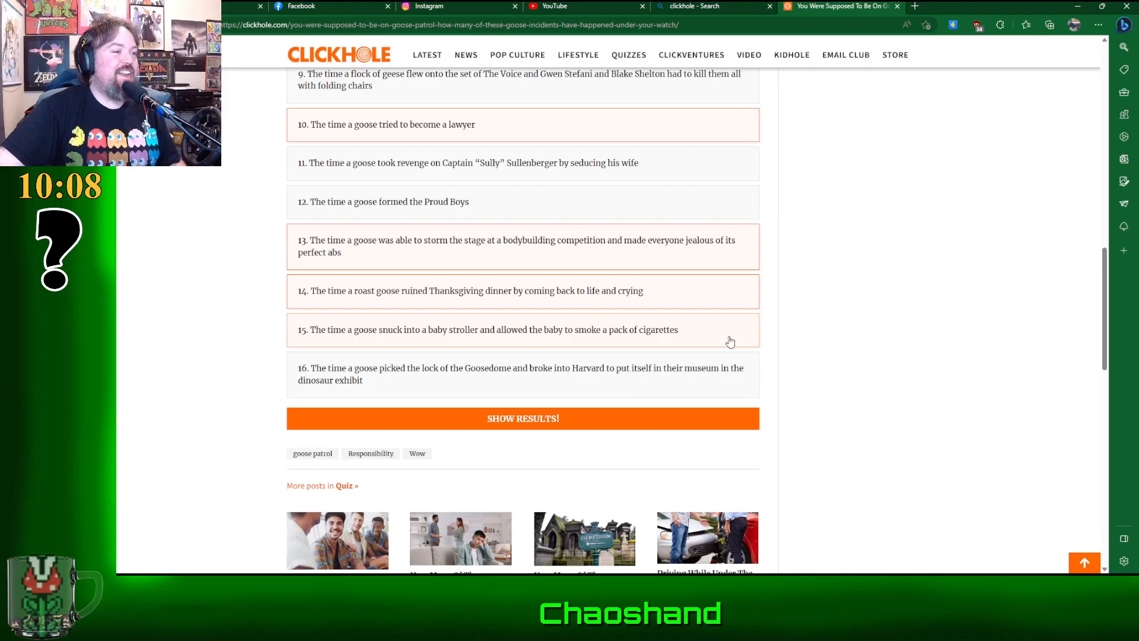
pyautogui.moveTo(870, 444)
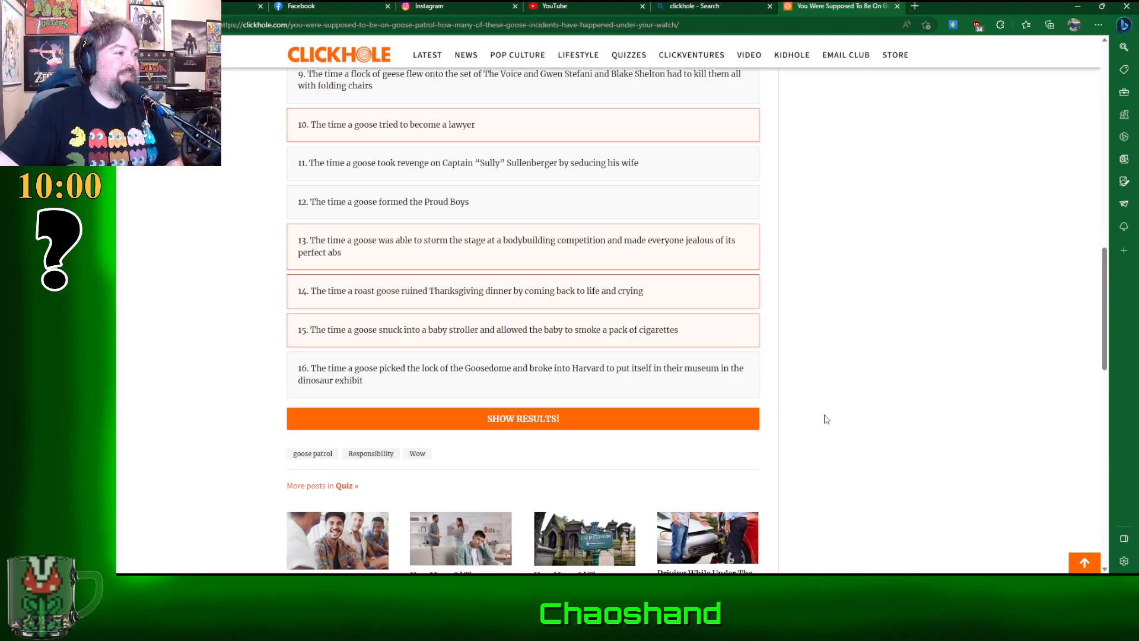
pyautogui.moveTo(595, 422)
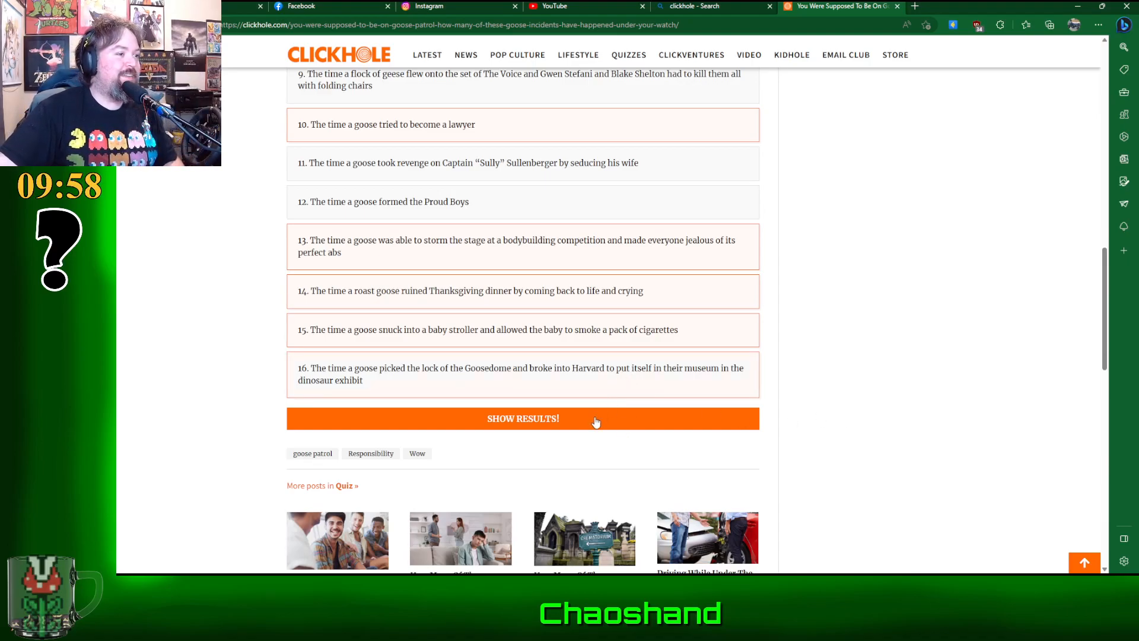
# Step: Show the quiz results: 10 of 16 incidents, urging more serious goose patrol duties
pyautogui.click(522, 418)
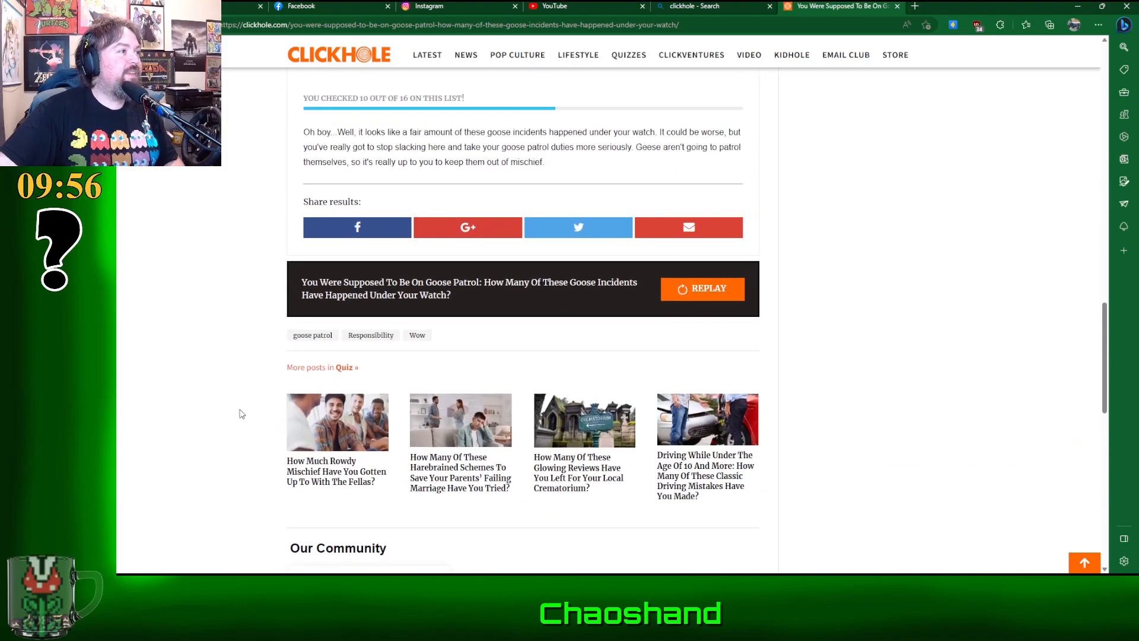
pyautogui.moveTo(811, 248)
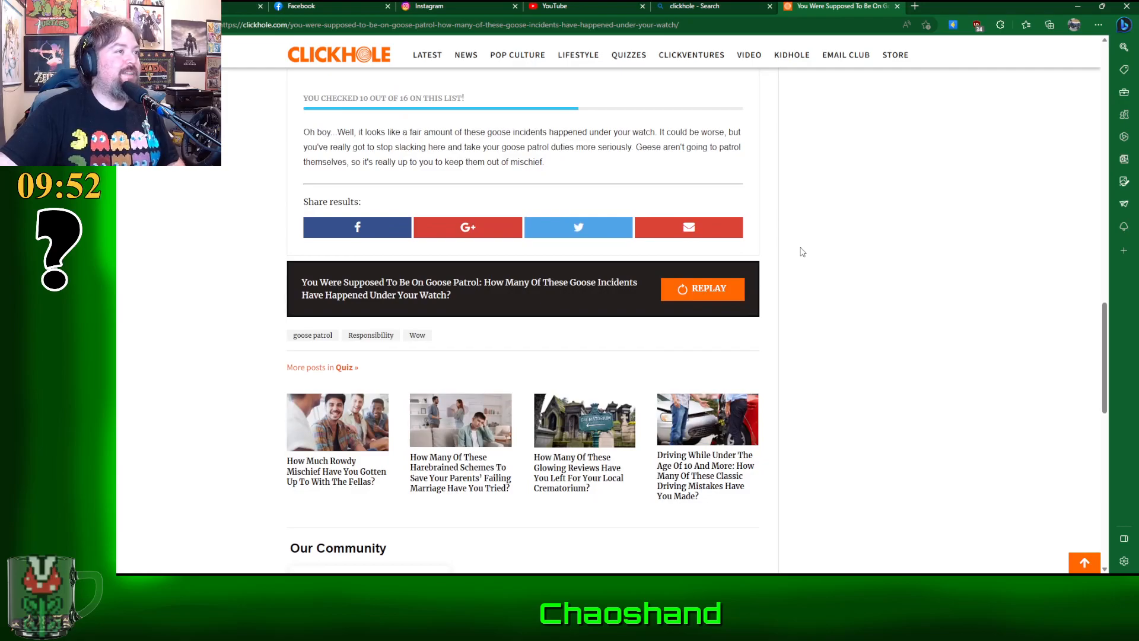
pyautogui.moveTo(794, 180)
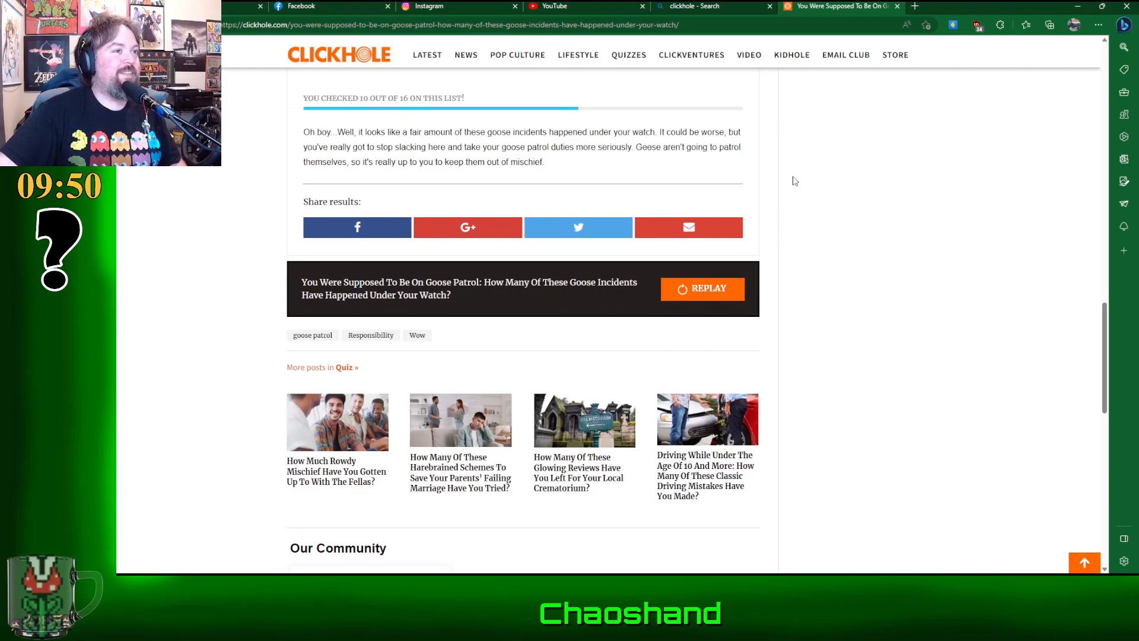
pyautogui.moveTo(806, 171)
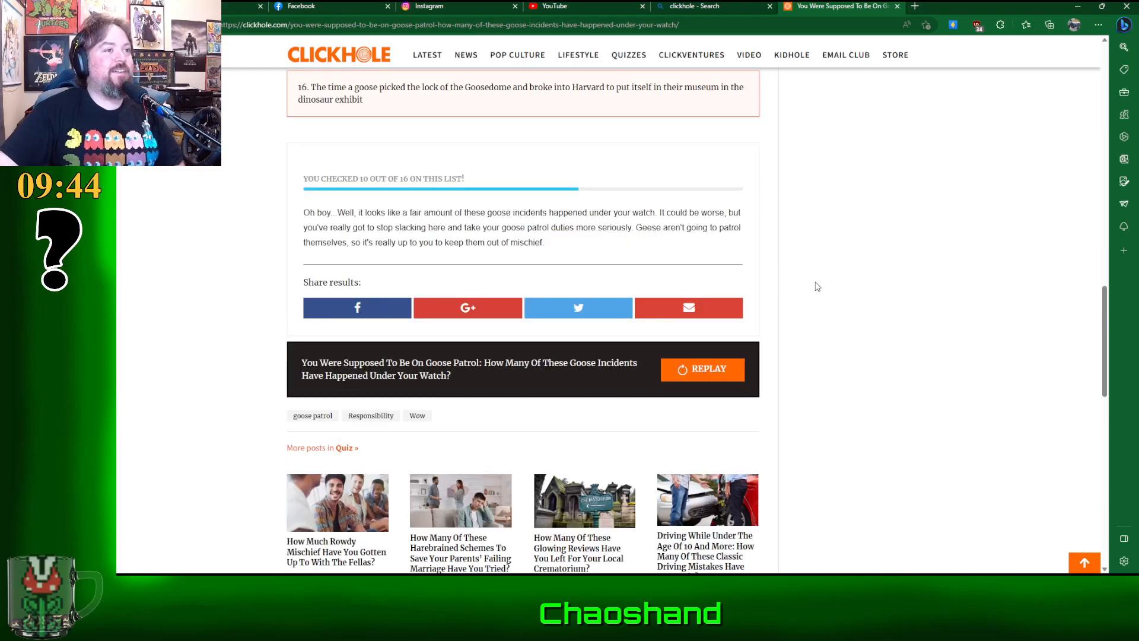
pyautogui.moveTo(314, 301)
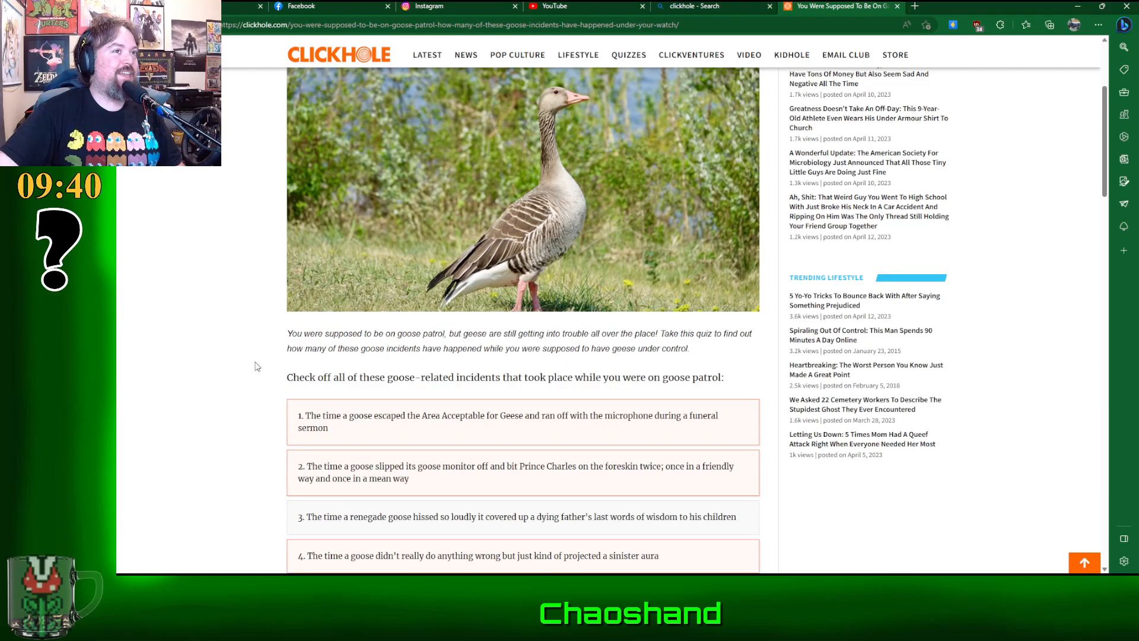
pyautogui.scroll(-3)
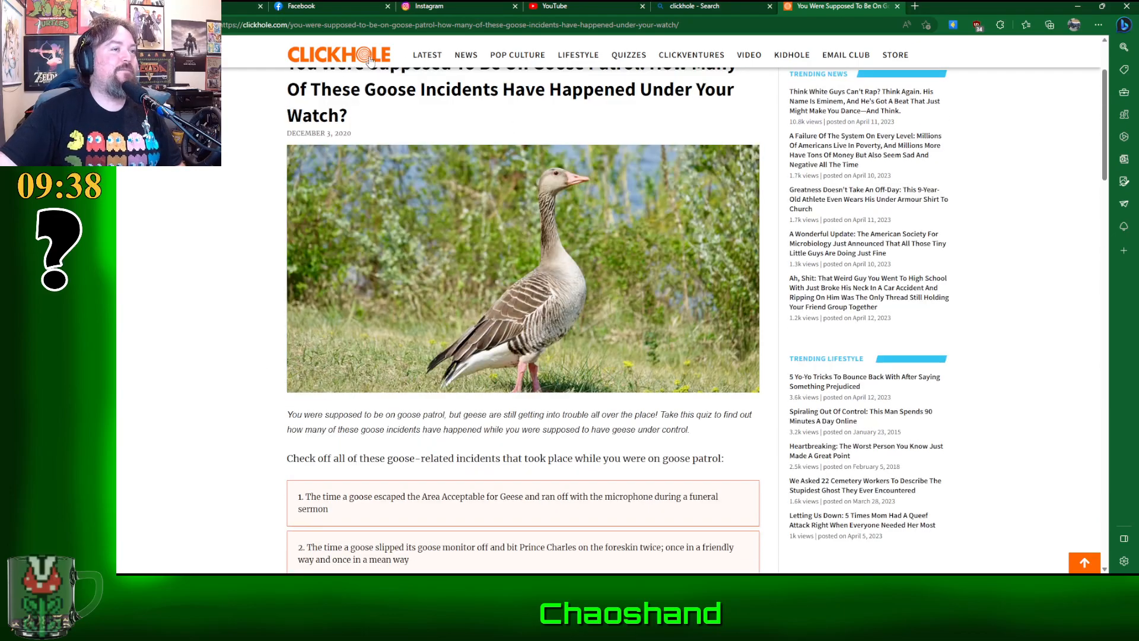
pyautogui.moveTo(791, 58)
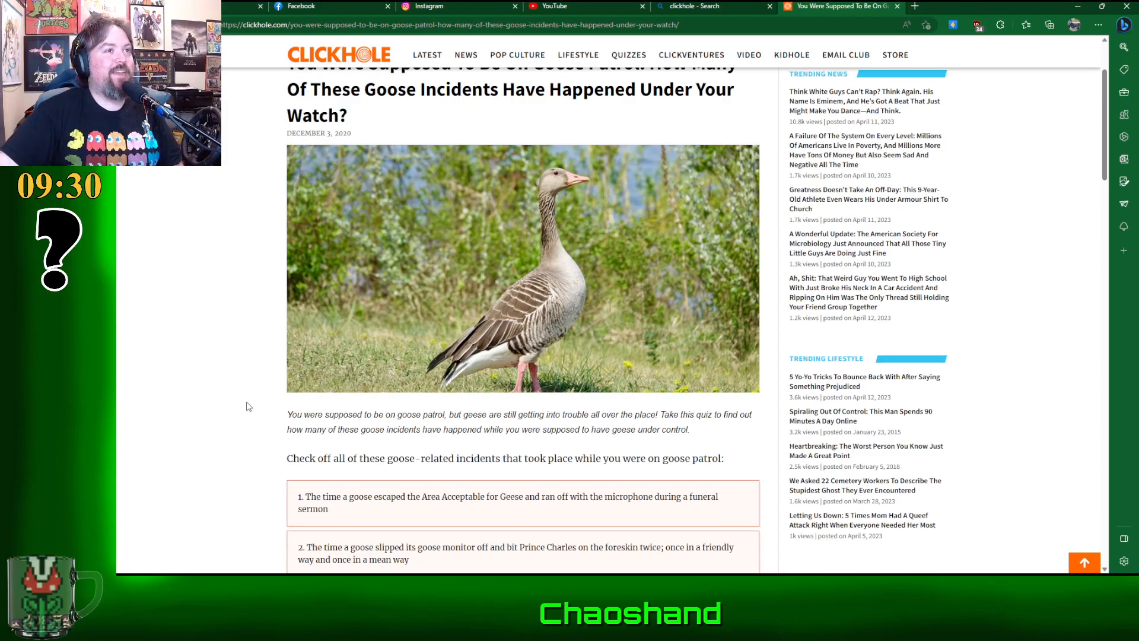
pyautogui.scroll(-3)
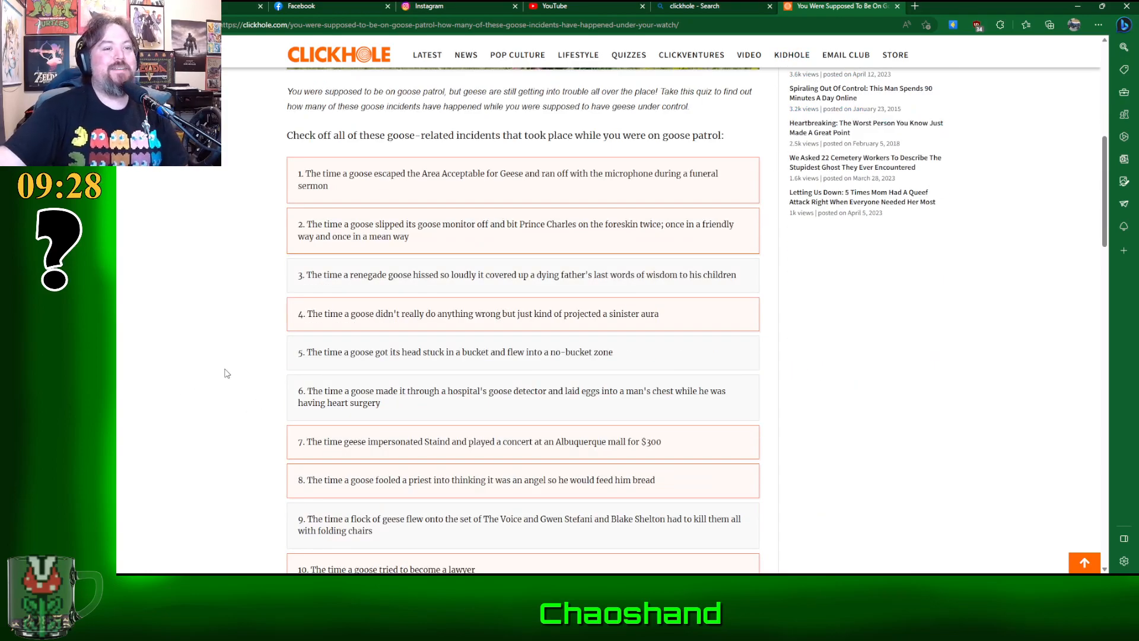
pyautogui.scroll(-3)
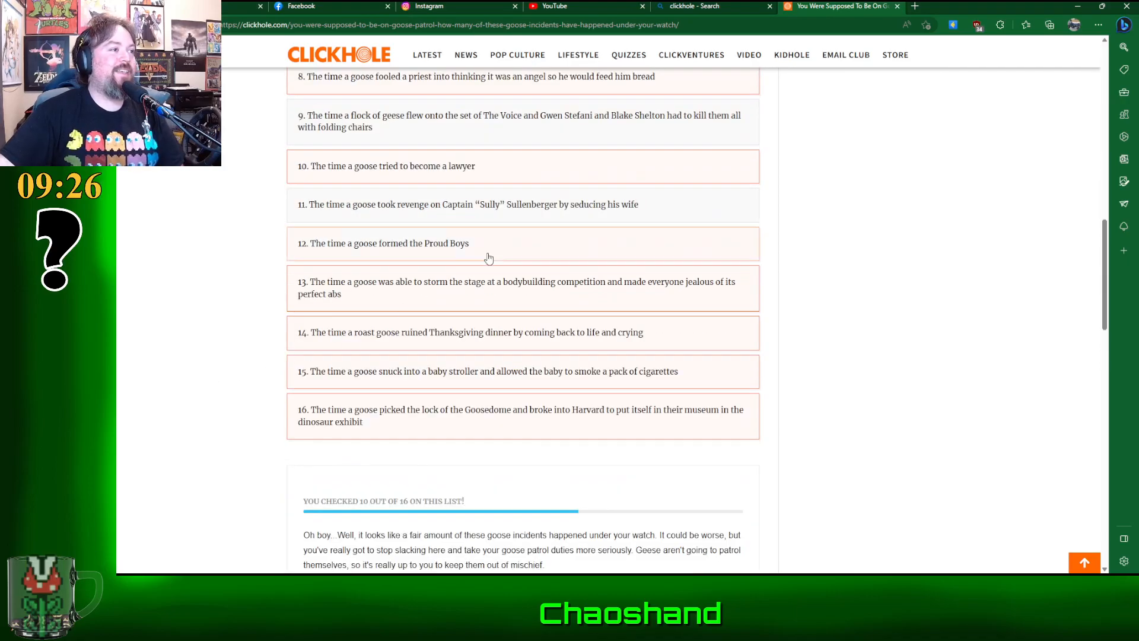
pyautogui.moveTo(195, 373)
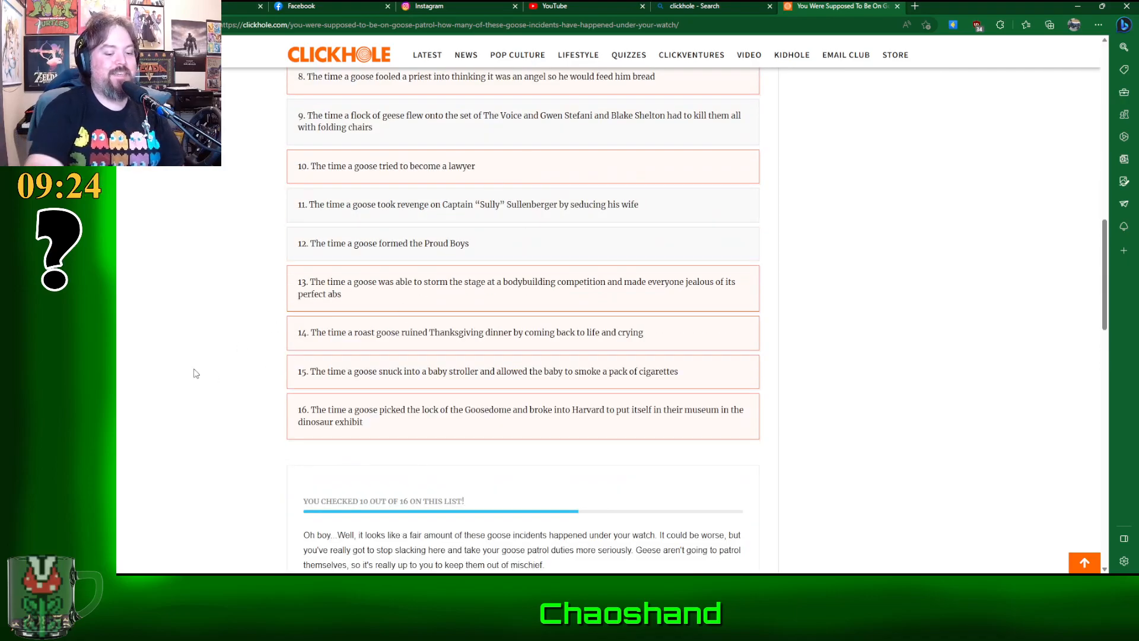